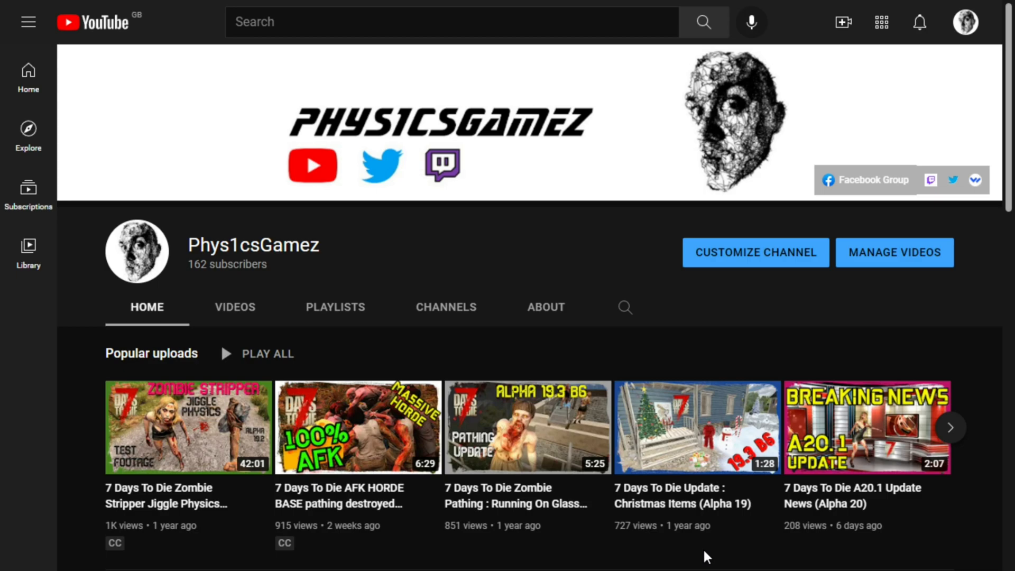
Step: Scroll the channel Home page down to the Uploads row with the Feral Sense episodes
{"action": "scroll", "scroll_direction": "down", "scroll_amount": 3}
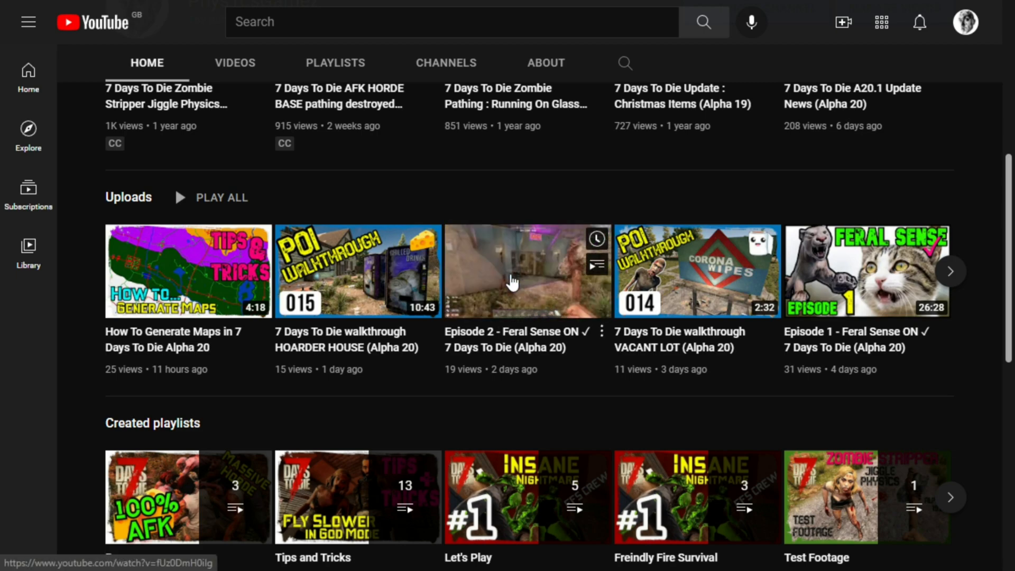
{"action": "mouse_move", "coordinate": [526, 271]}
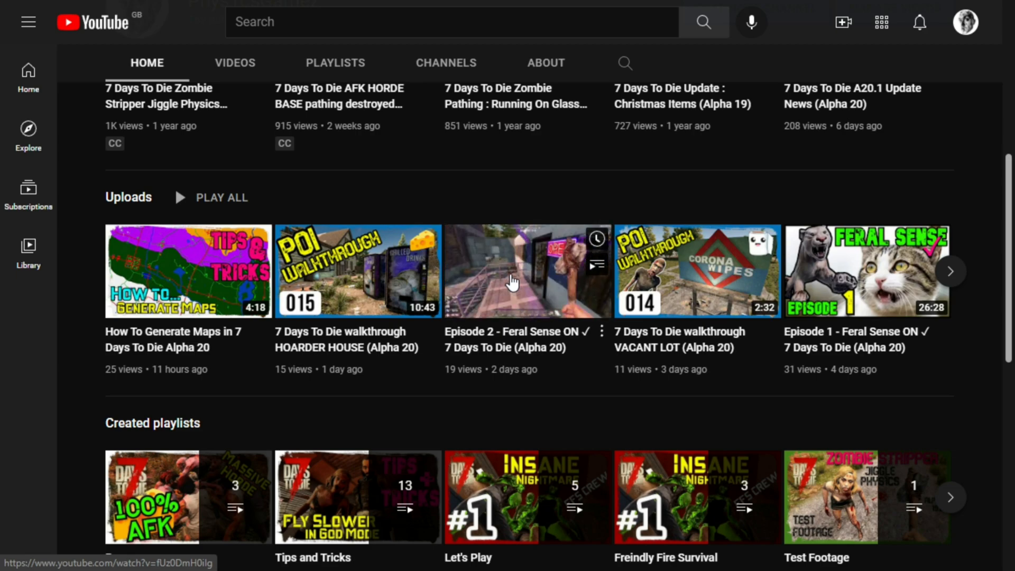
{"action": "mouse_move", "coordinate": [894, 265]}
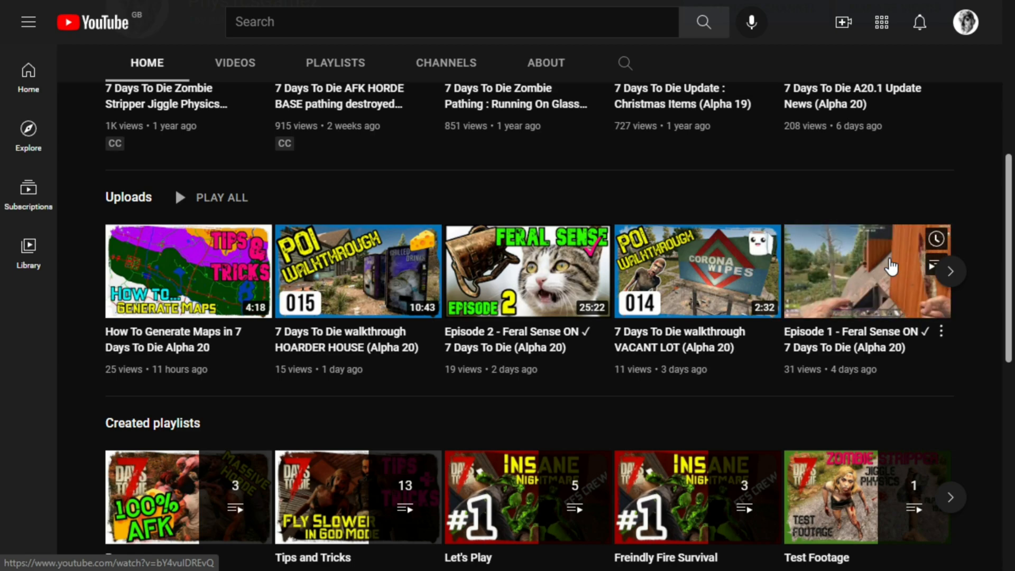
{"action": "mouse_move", "coordinate": [892, 266]}
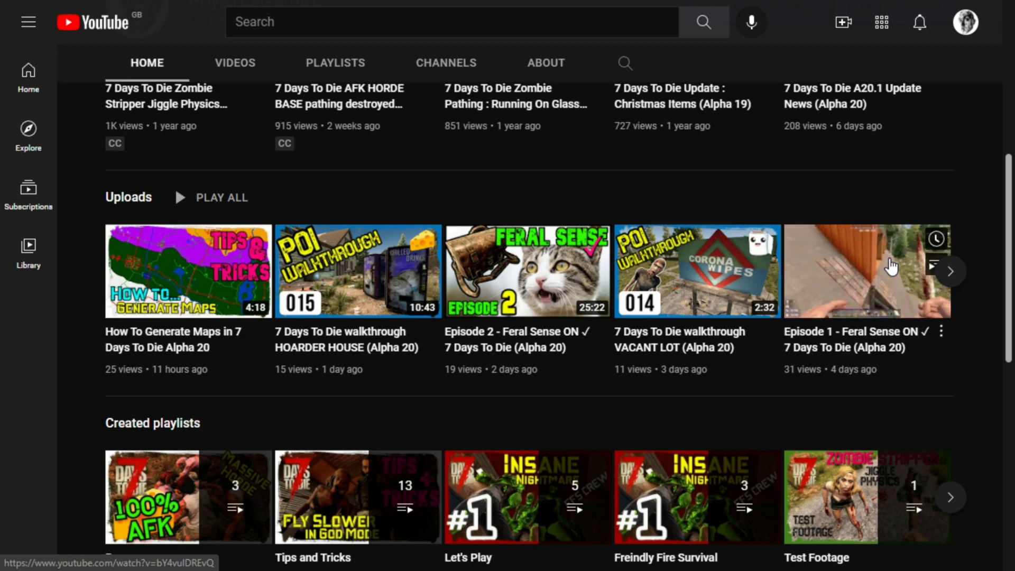
{"action": "mouse_move", "coordinate": [463, 259]}
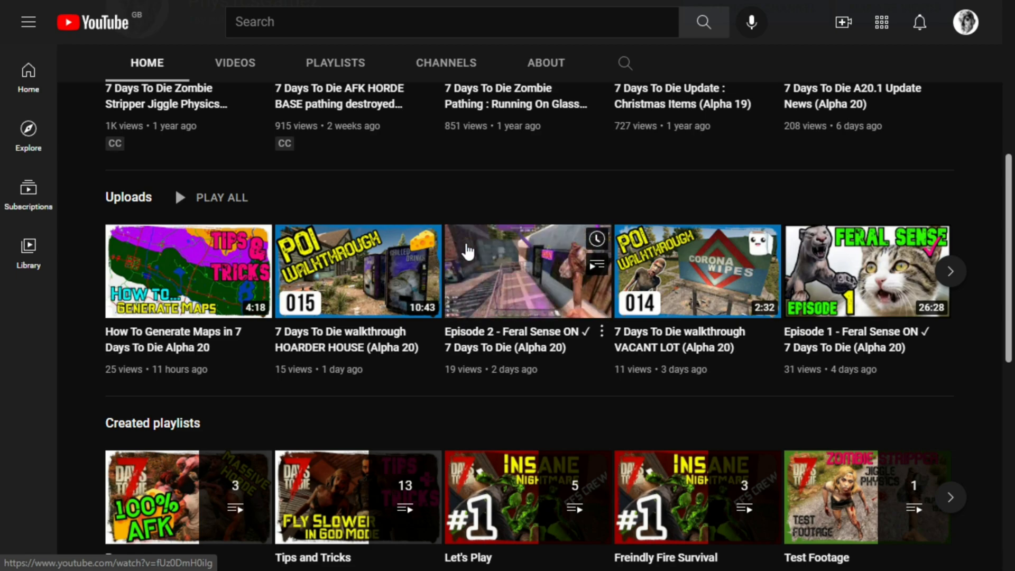
{"action": "mouse_move", "coordinate": [473, 252]}
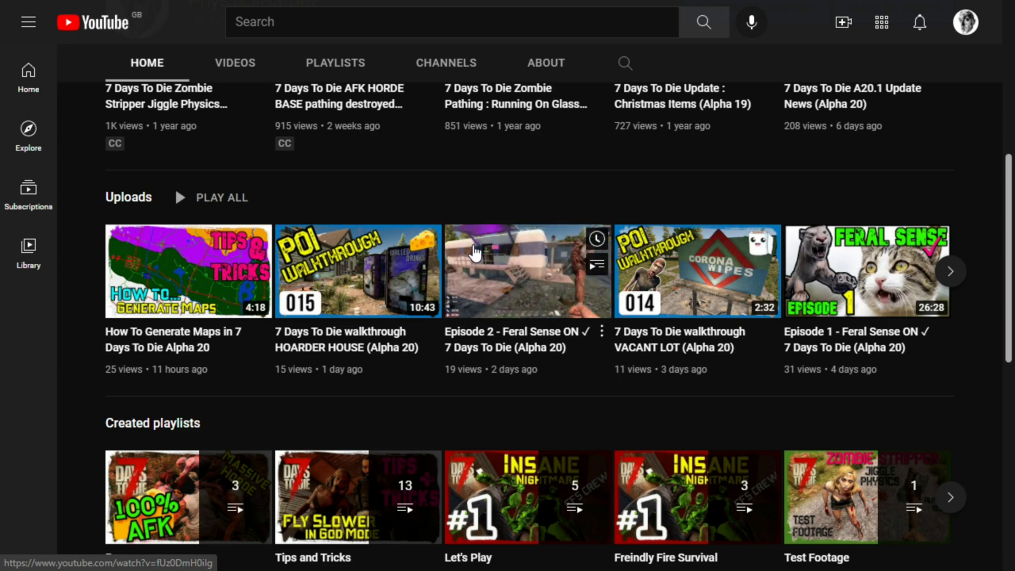
{"action": "mouse_move", "coordinate": [356, 270]}
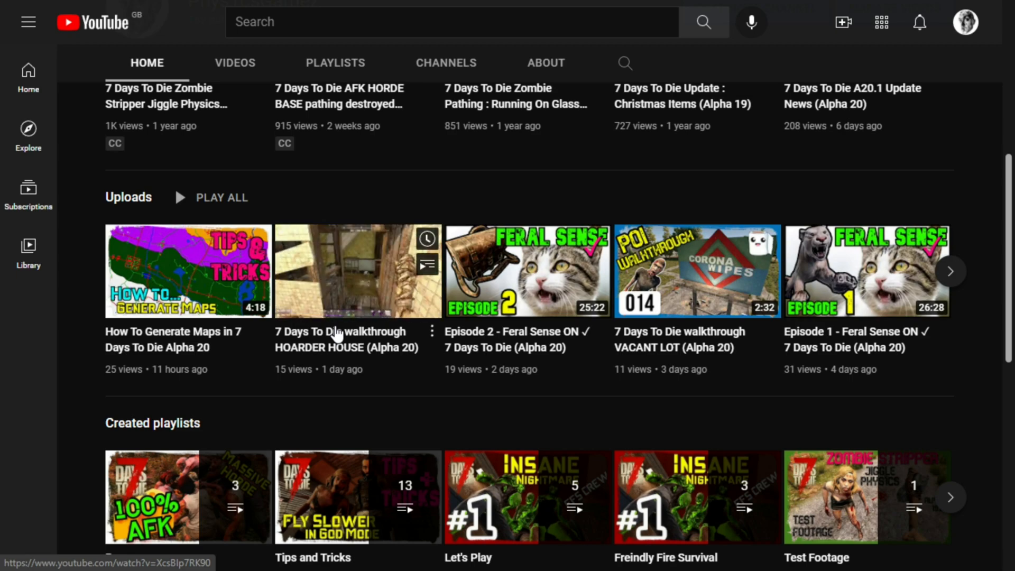
{"action": "mouse_move", "coordinate": [550, 378]}
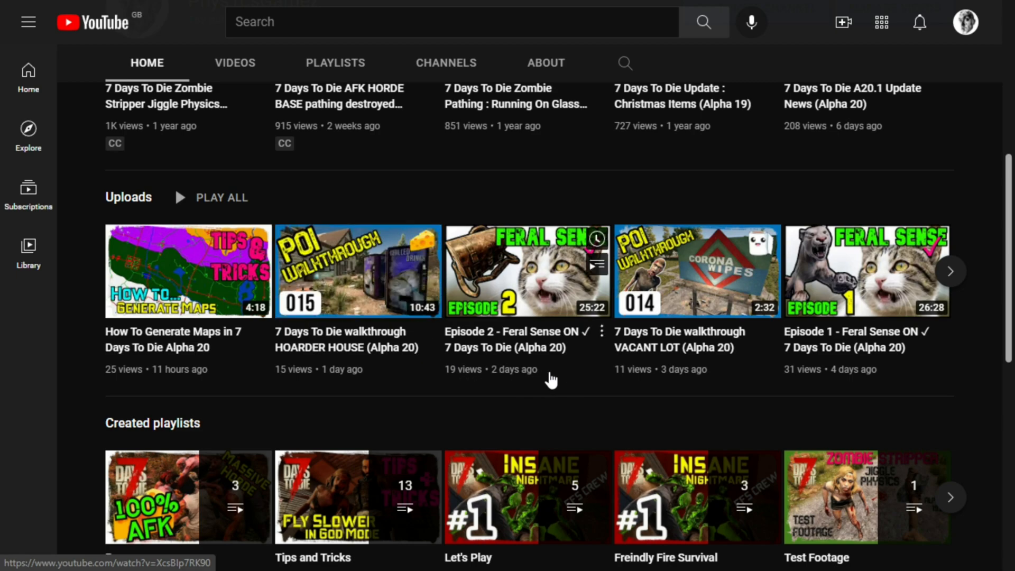
{"action": "mouse_move", "coordinate": [673, 347]}
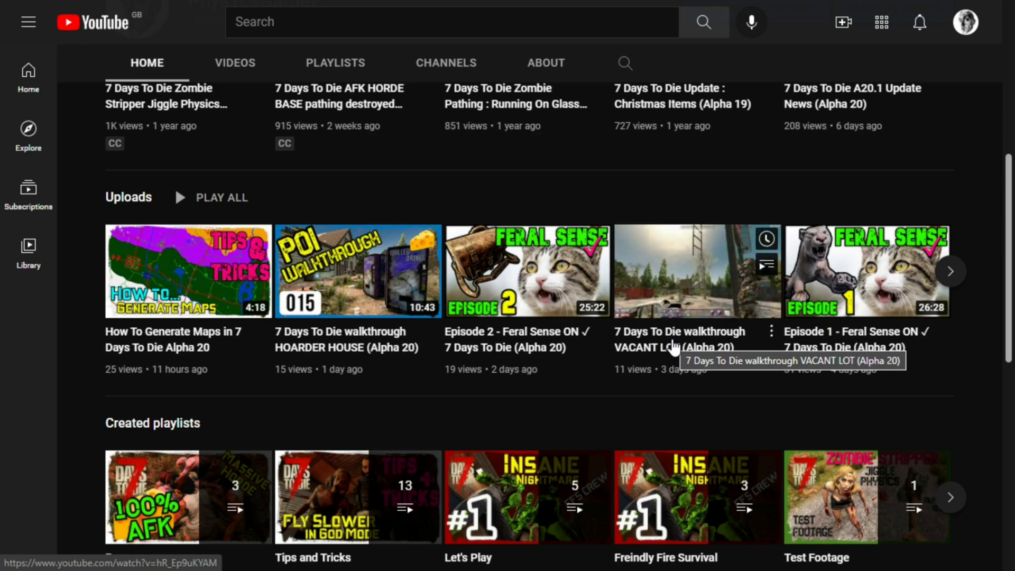
{"action": "mouse_move", "coordinate": [356, 336]}
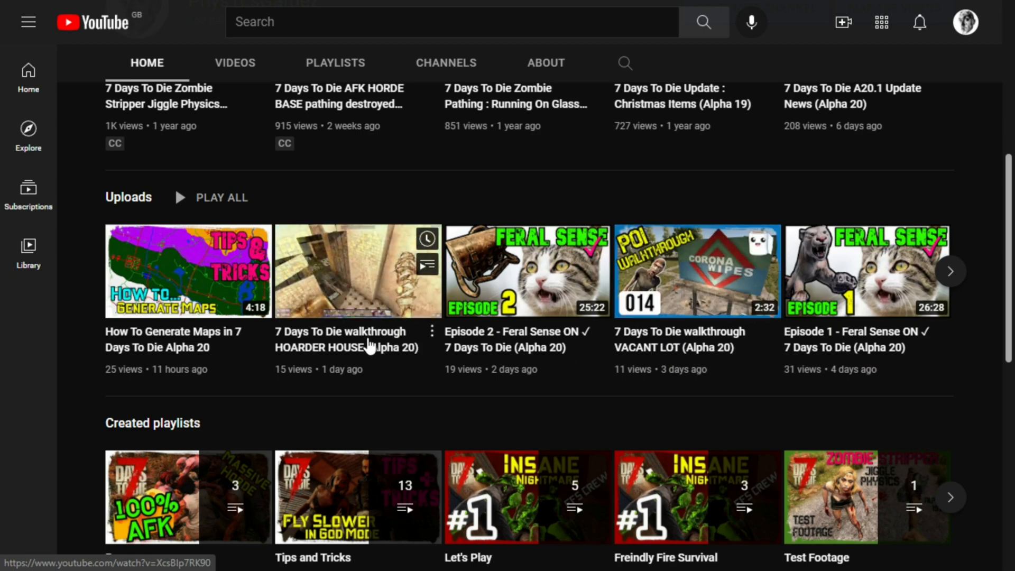
{"action": "mouse_move", "coordinate": [340, 339]}
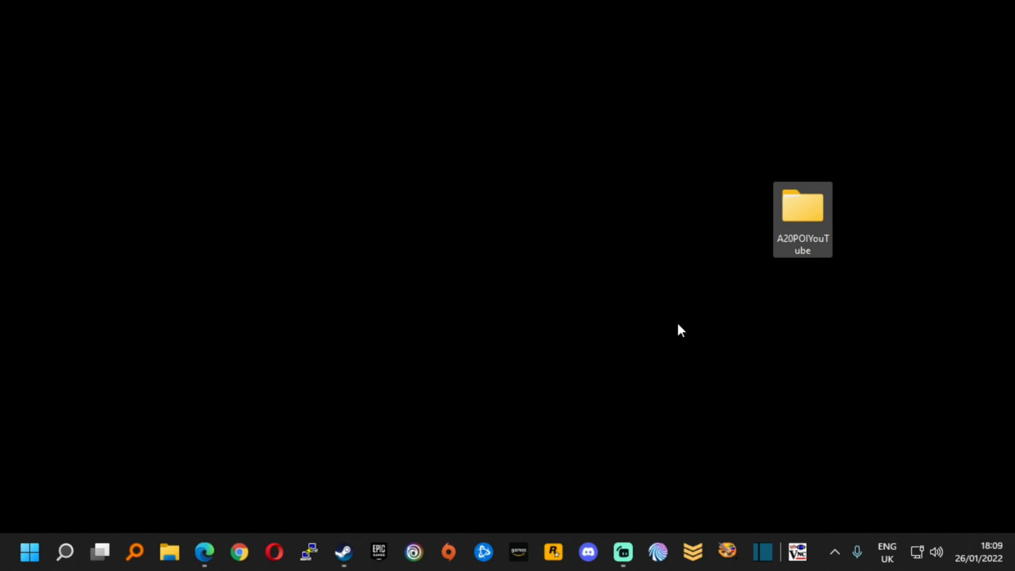
{"action": "mouse_move", "coordinate": [106, 417]}
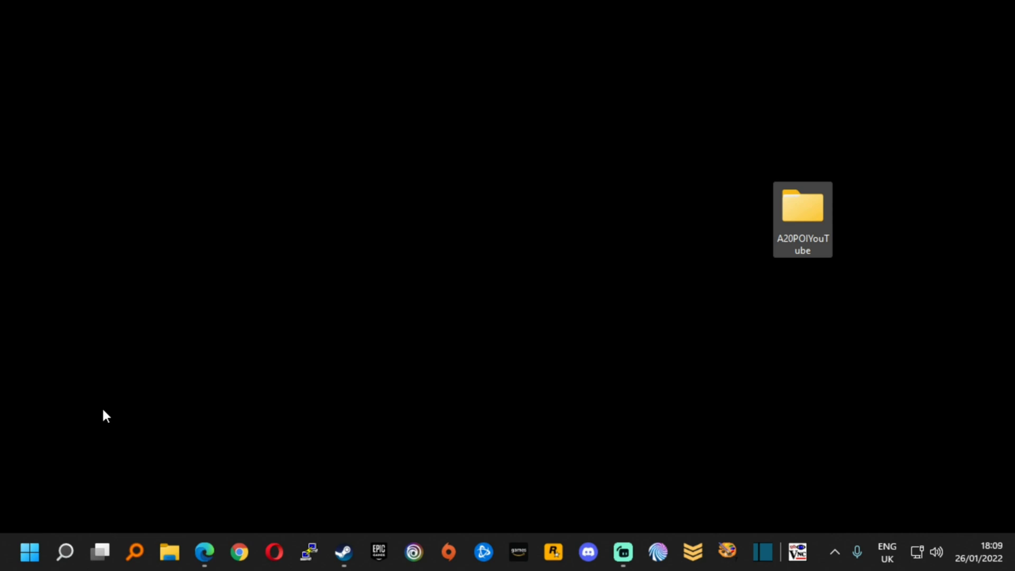
{"action": "mouse_move", "coordinate": [88, 413]}
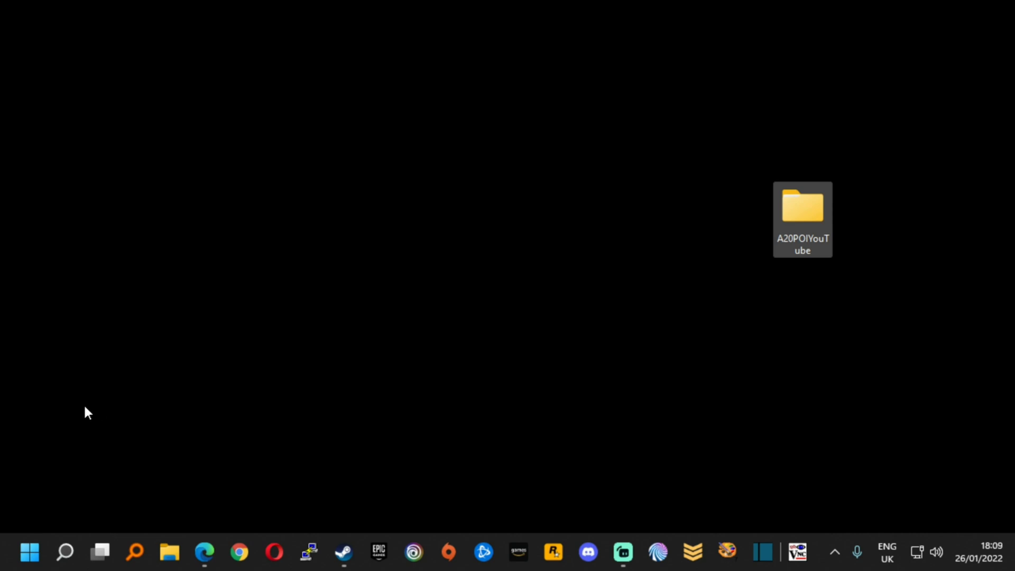
Step: Search Windows for %appdata% to reach the AppData Roaming folder
{"action": "left_click", "coordinate": [65, 552]}
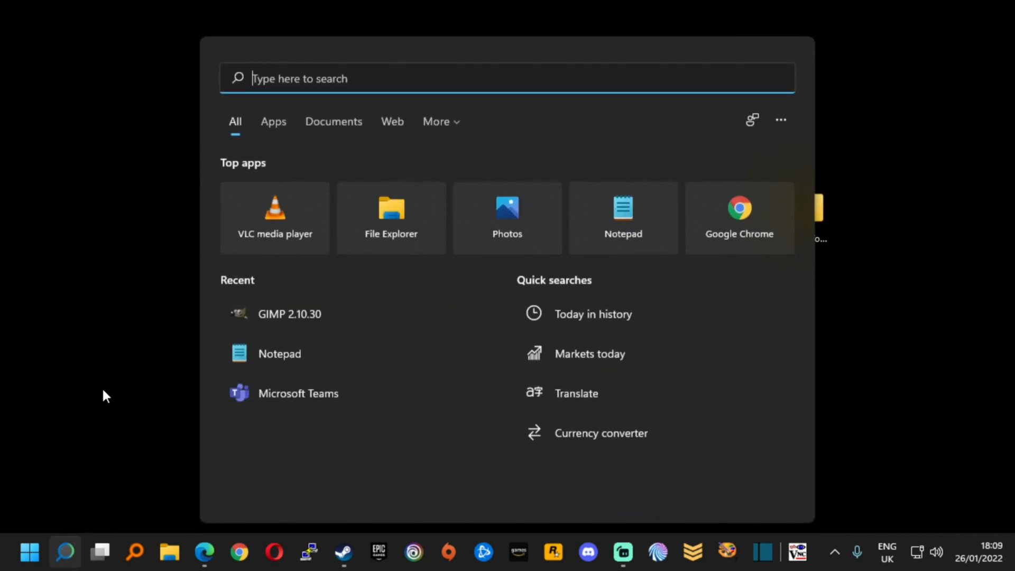
{"action": "type", "text": "%"}
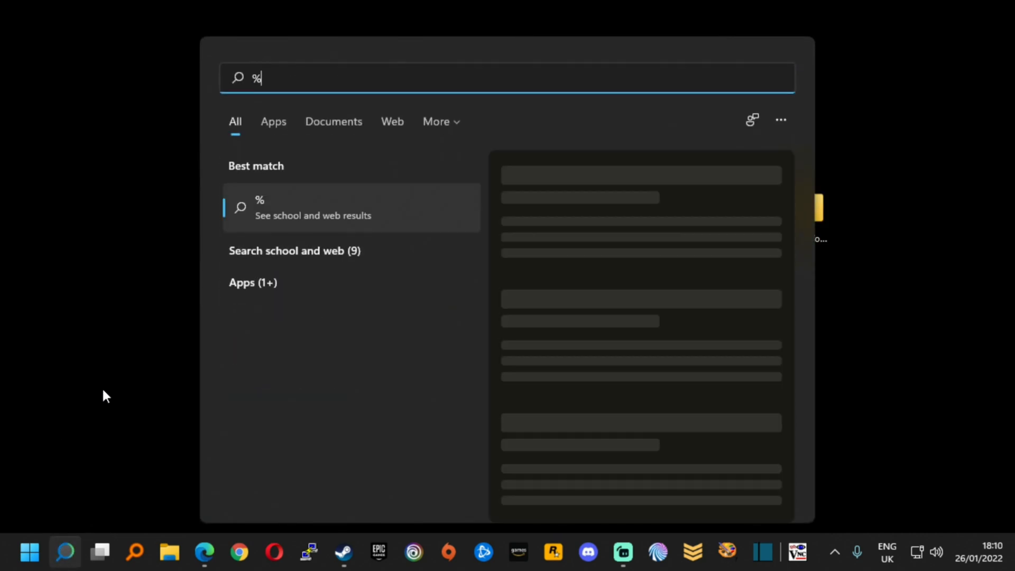
{"action": "type", "text": "app"}
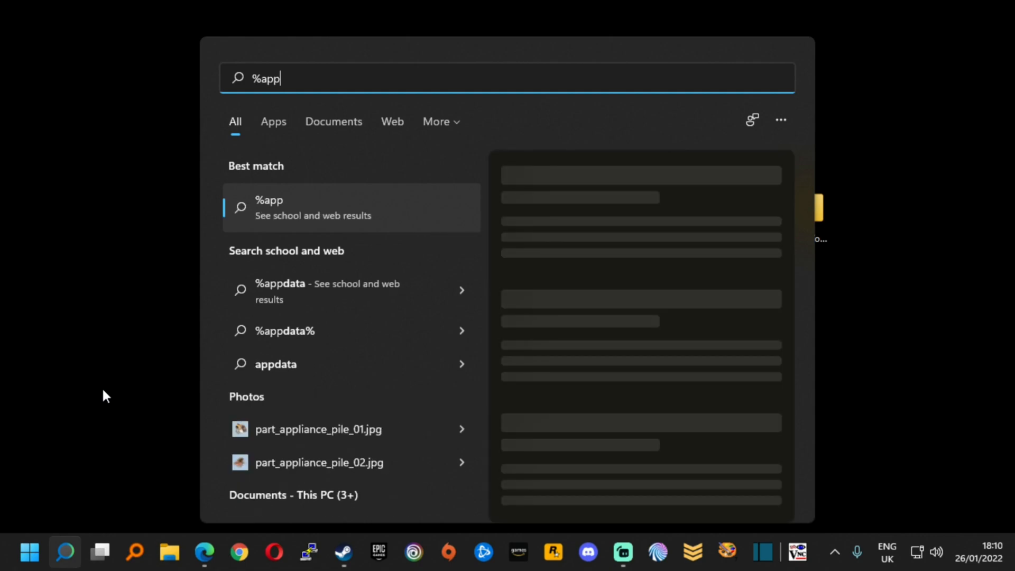
{"action": "type", "text": "data"}
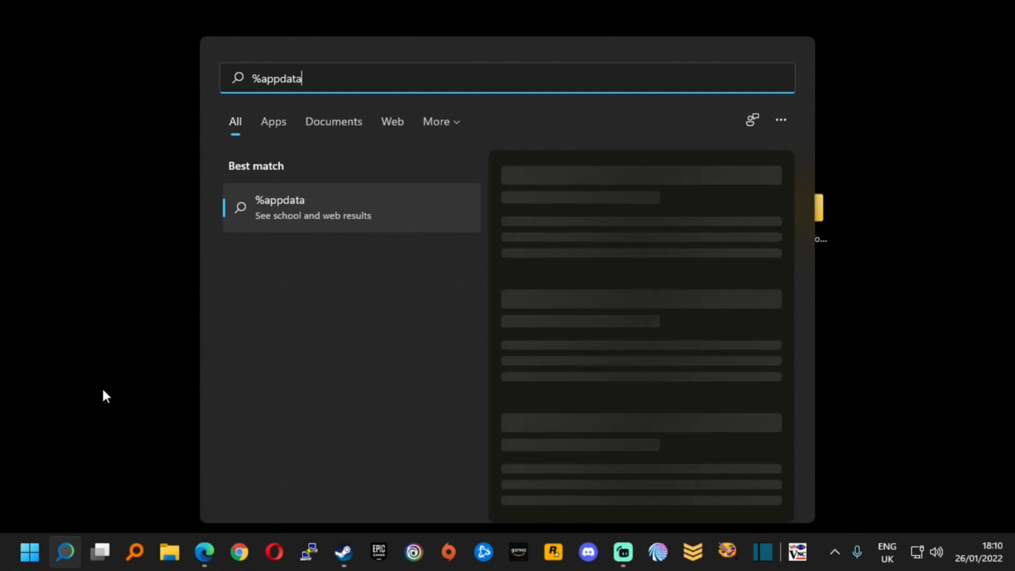
{"action": "type", "text": "%"}
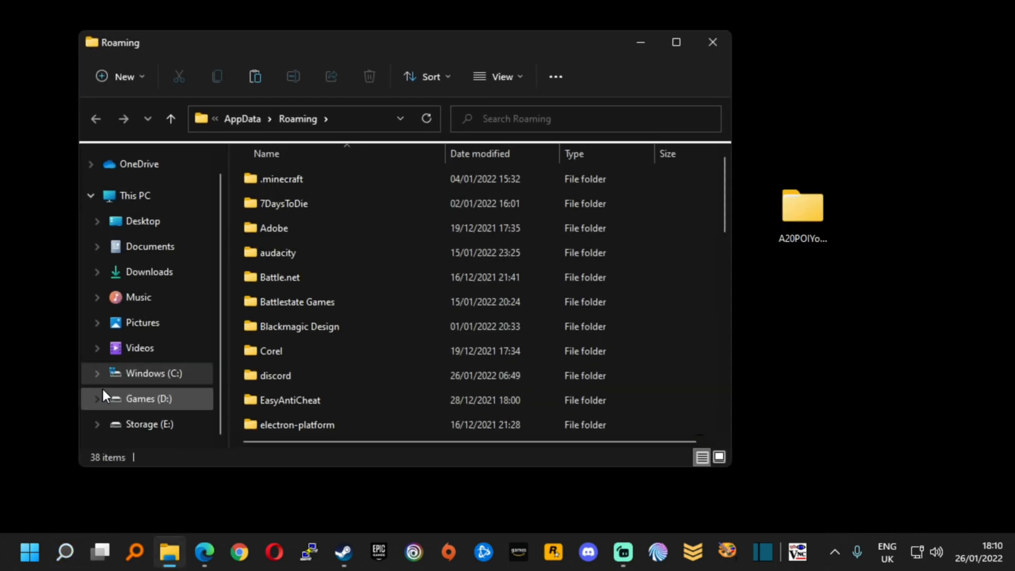
{"action": "mouse_move", "coordinate": [281, 203]}
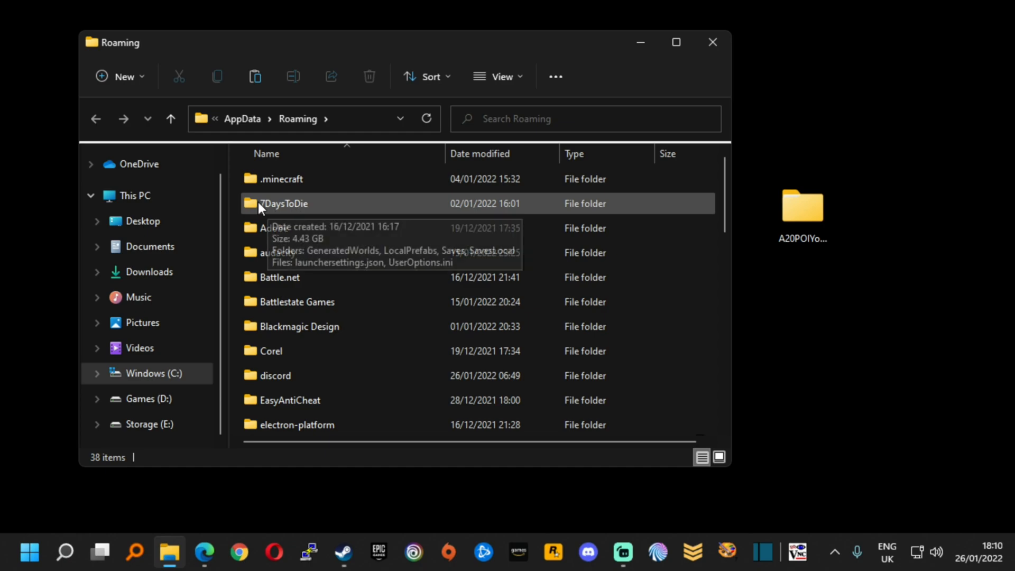
Step: Look through GeneratedWorlds inside 7DaysToDie, selecting all its items, then go back up
{"action": "double_click", "coordinate": [281, 203]}
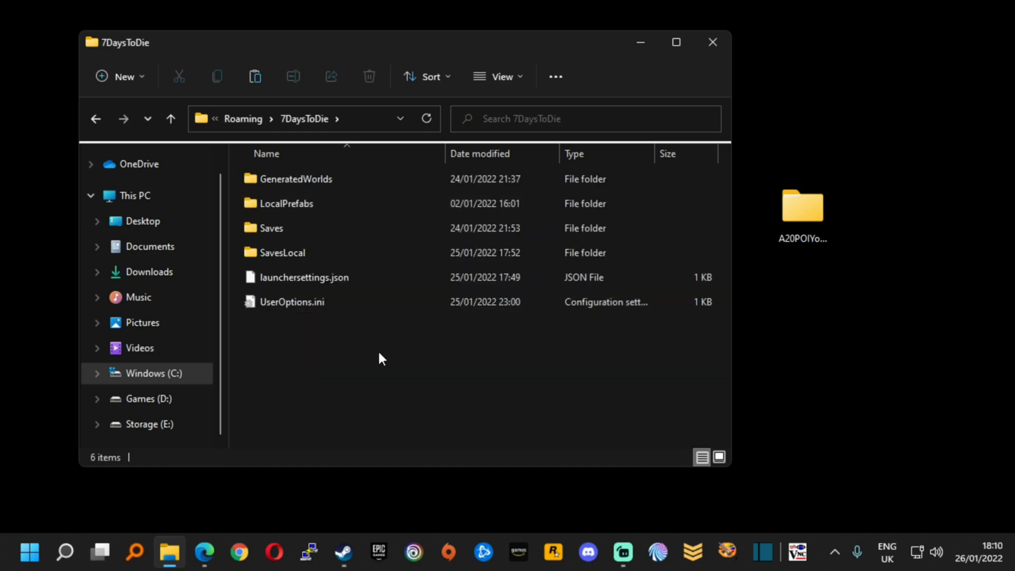
{"action": "mouse_move", "coordinate": [363, 342]}
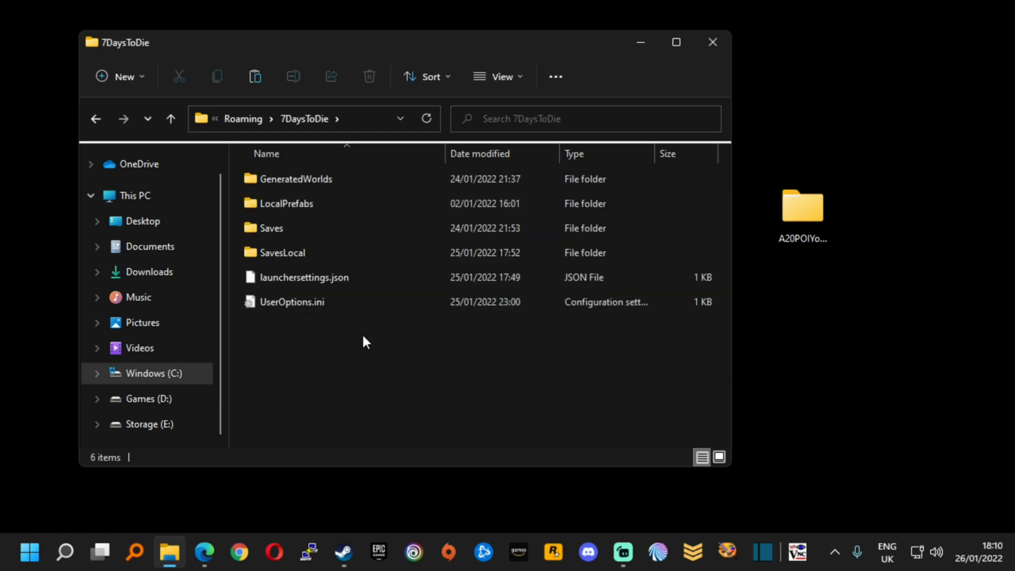
{"action": "double_click", "coordinate": [296, 179]}
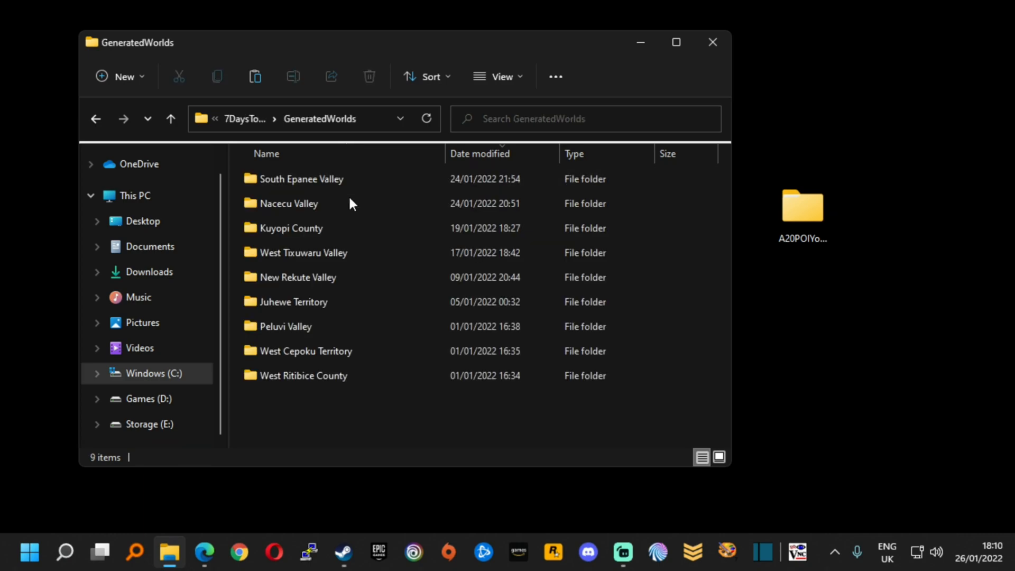
{"action": "key", "text": "ctrl+a"}
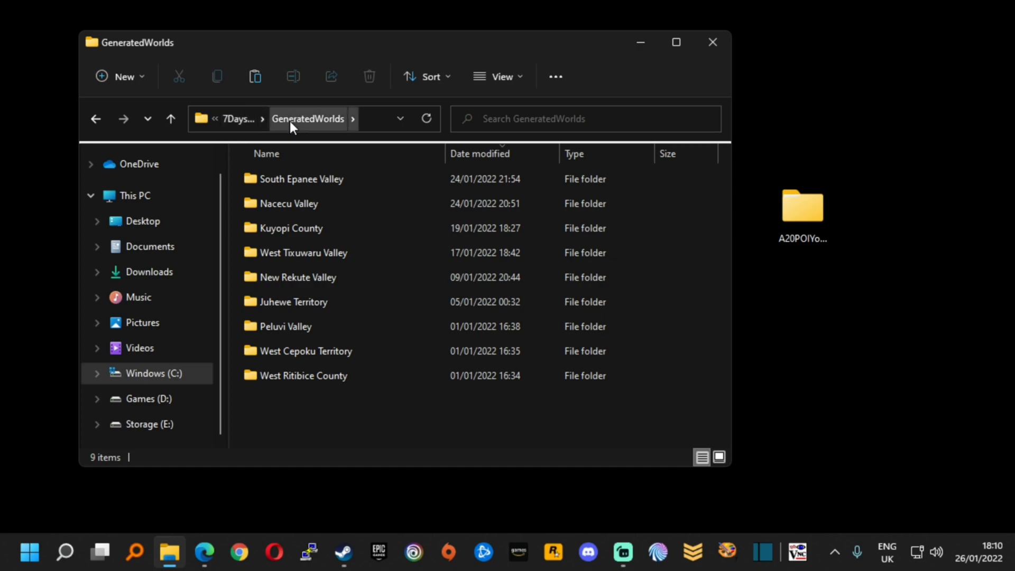
{"action": "mouse_move", "coordinate": [238, 119]}
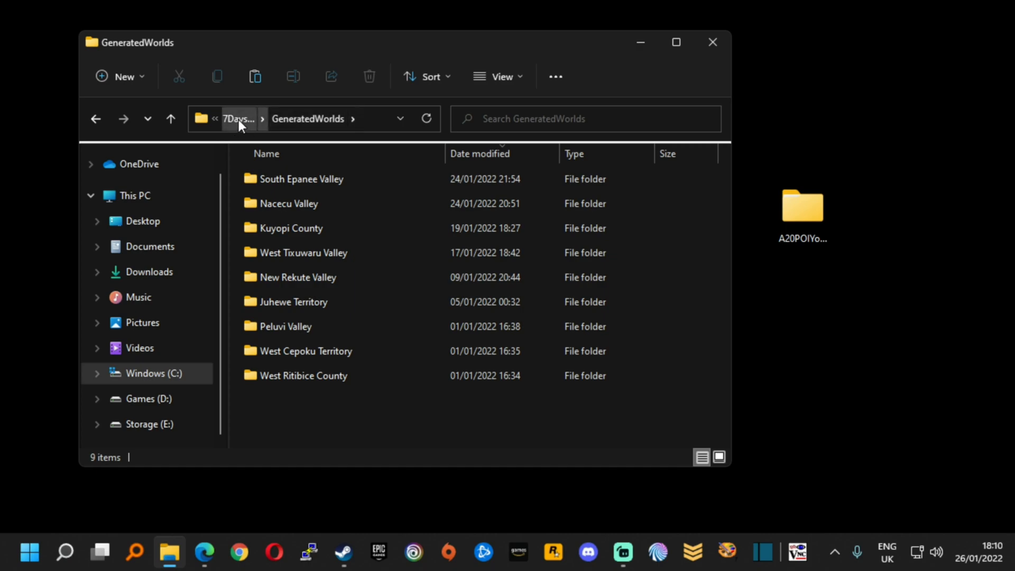
{"action": "left_click", "coordinate": [238, 118]}
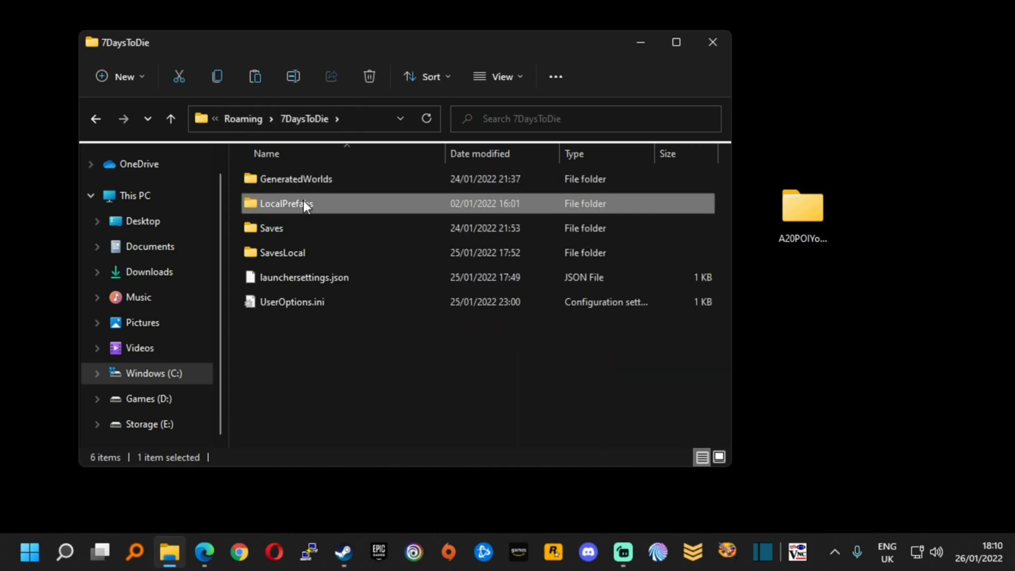
{"action": "mouse_move", "coordinate": [362, 369]}
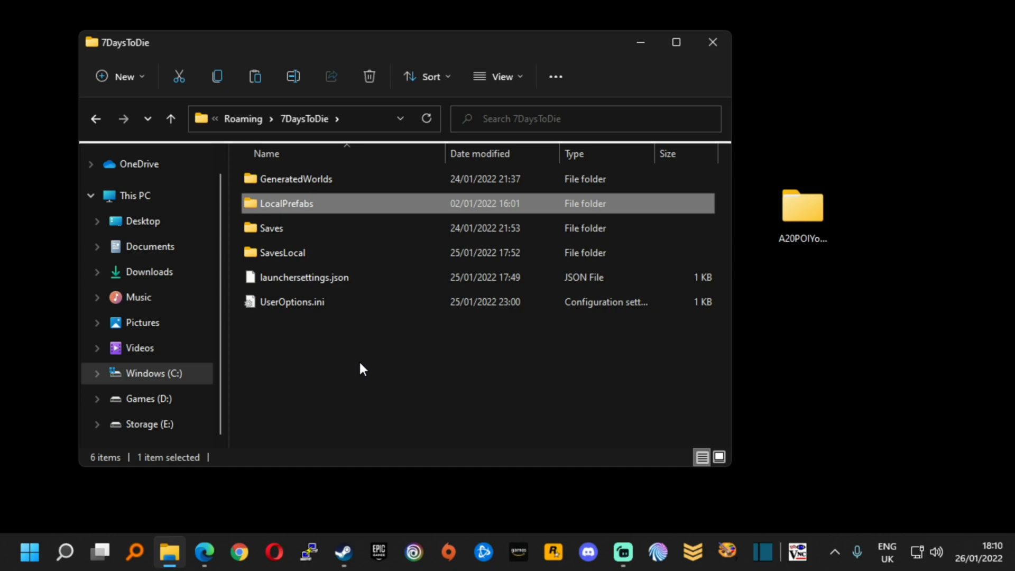
Step: Inspect the newest SavesLocal save (DynamicMeshes, Player, World) and return to 7DaysToDie
{"action": "left_click", "coordinate": [272, 229]}
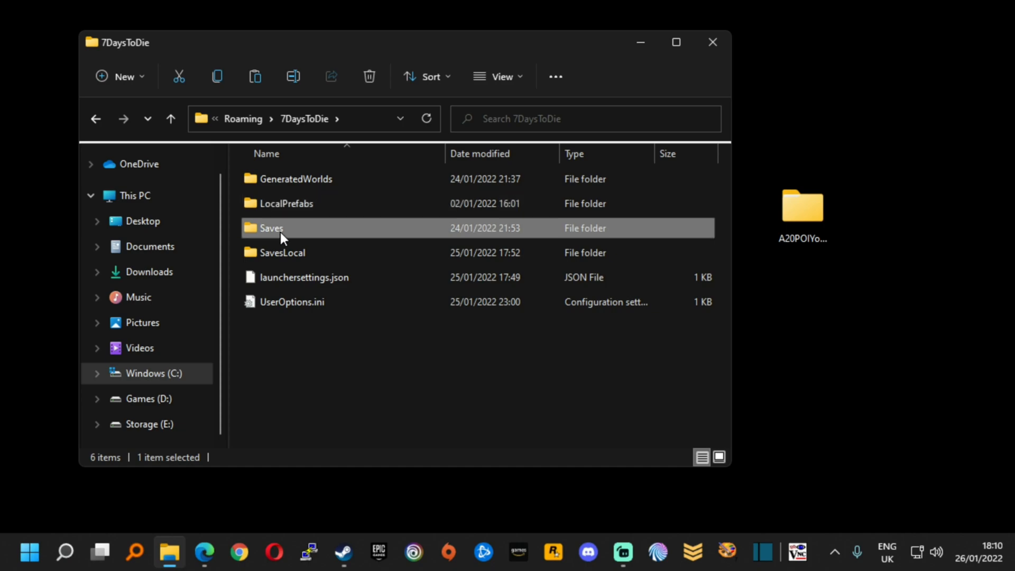
{"action": "mouse_move", "coordinate": [323, 331]}
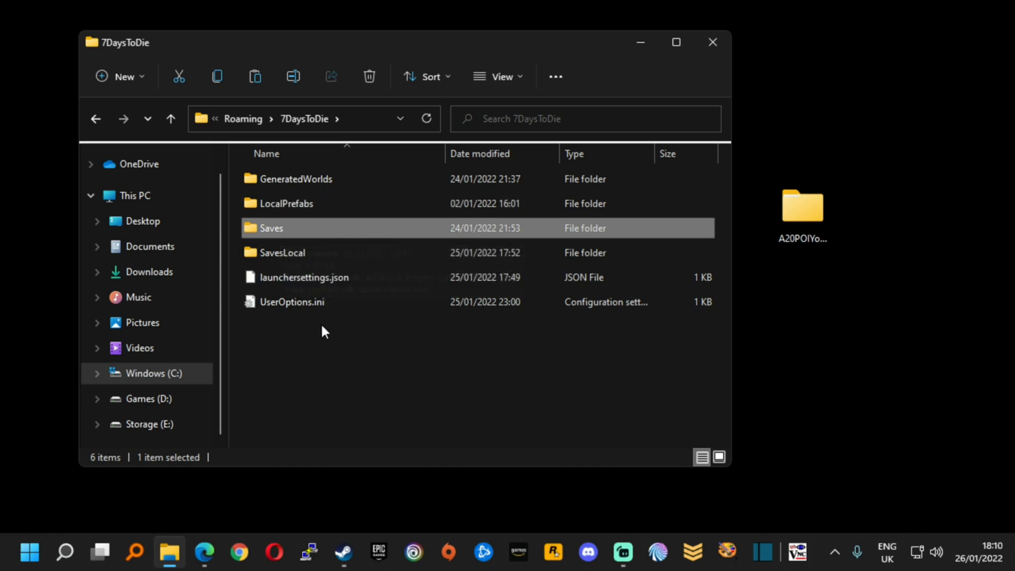
{"action": "double_click", "coordinate": [281, 253]}
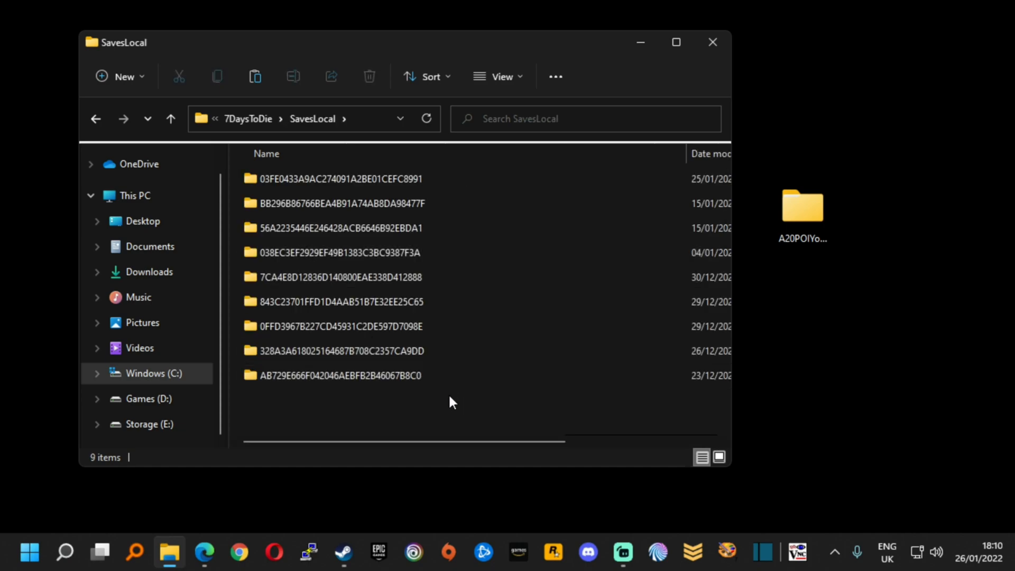
{"action": "mouse_move", "coordinate": [372, 423]}
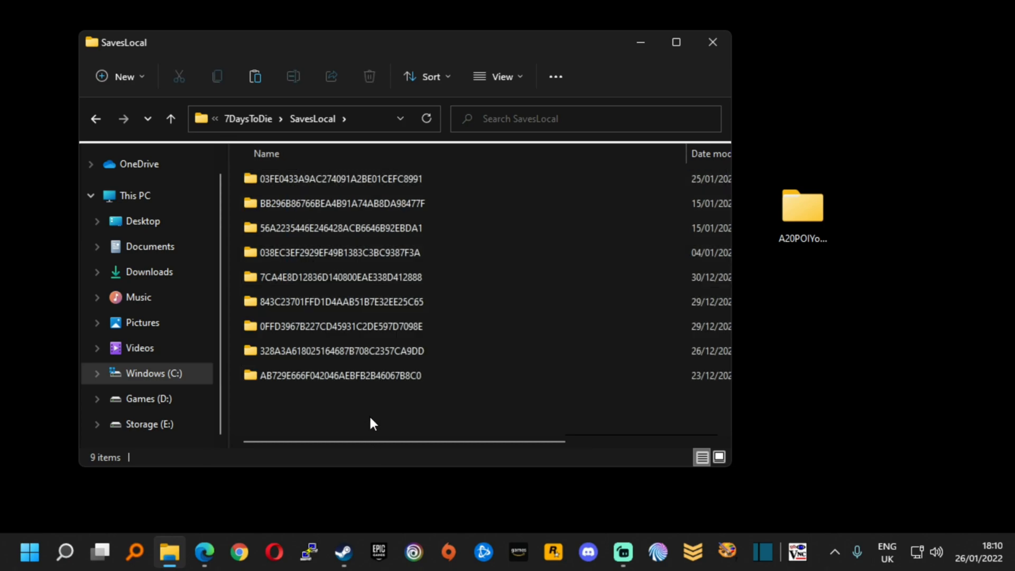
{"action": "left_click", "coordinate": [336, 179]}
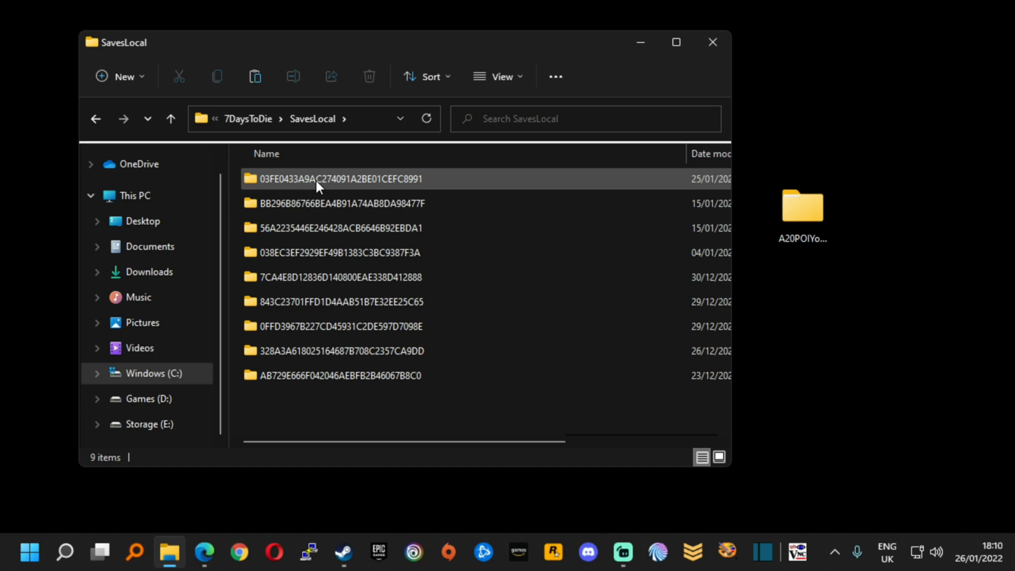
{"action": "double_click", "coordinate": [337, 178]}
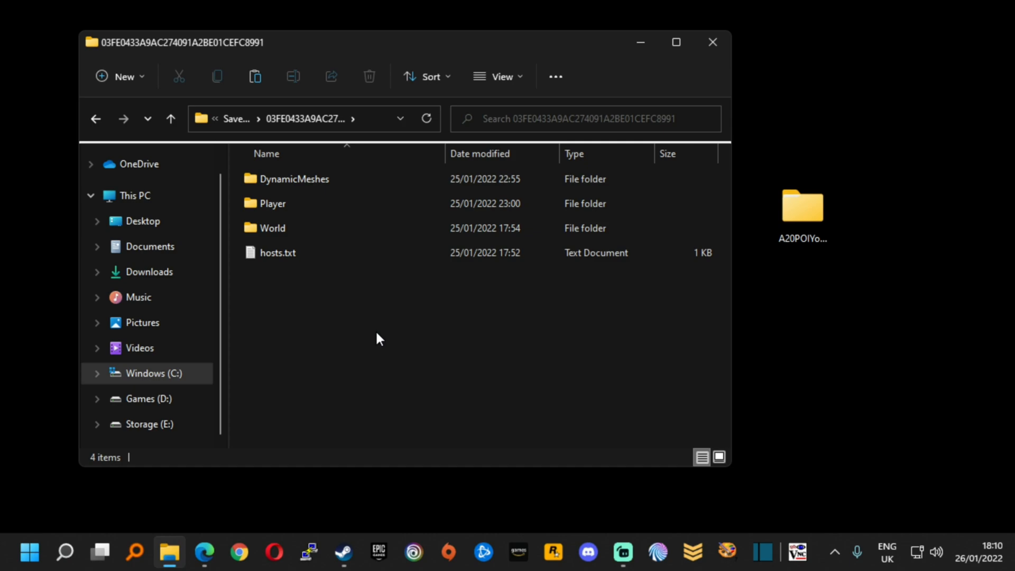
{"action": "double_click", "coordinate": [273, 229]}
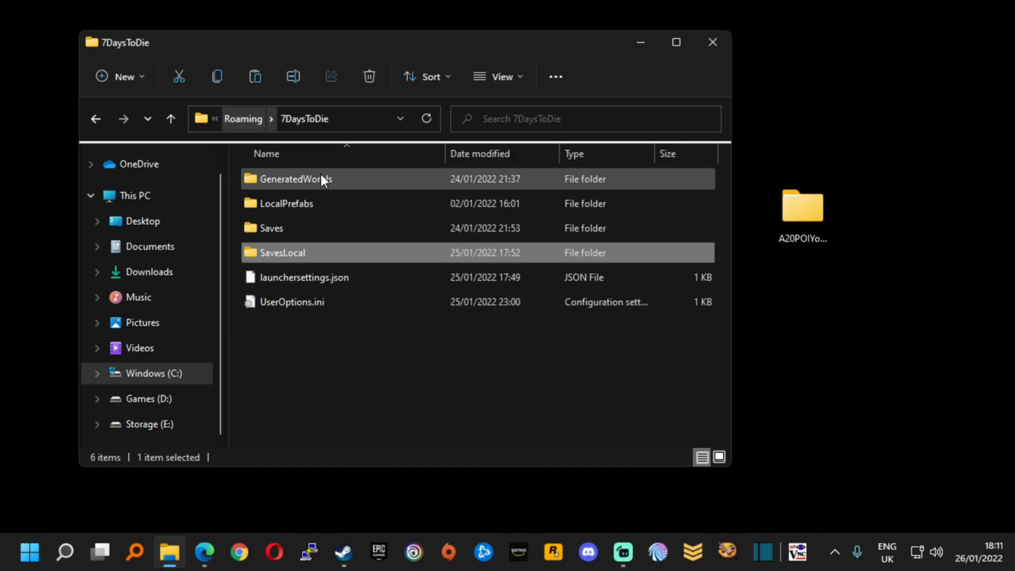
Step: Check the South Epanee Valley world folder inside Saves, then return to Saves
{"action": "double_click", "coordinate": [270, 228]}
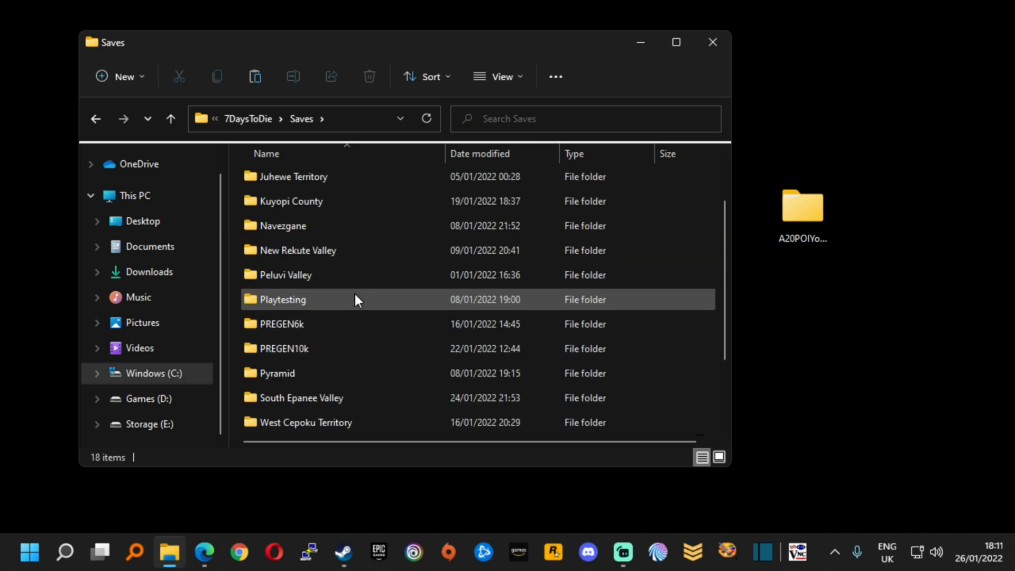
{"action": "scroll", "scroll_direction": "down", "scroll_amount": 3}
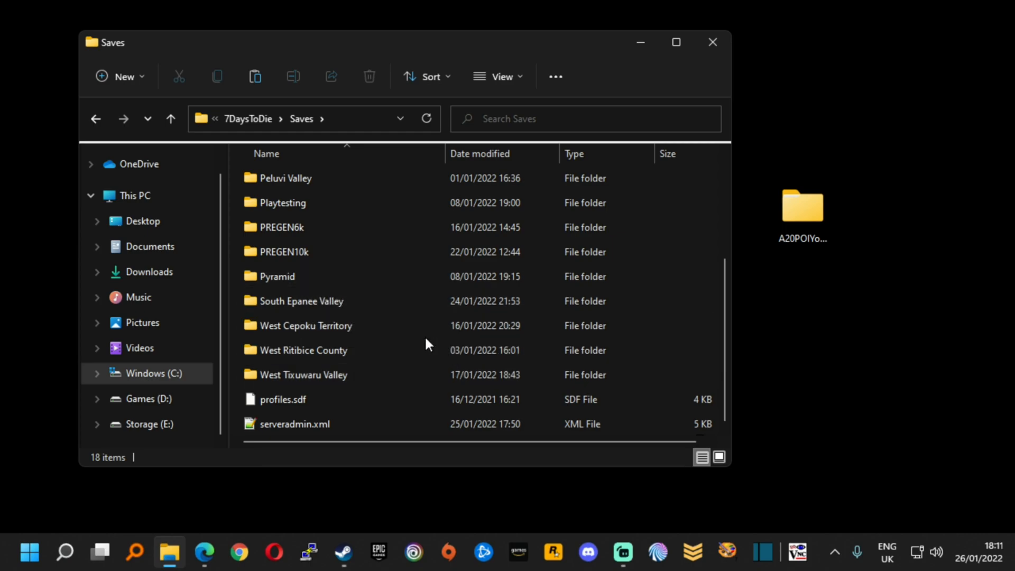
{"action": "double_click", "coordinate": [301, 300]}
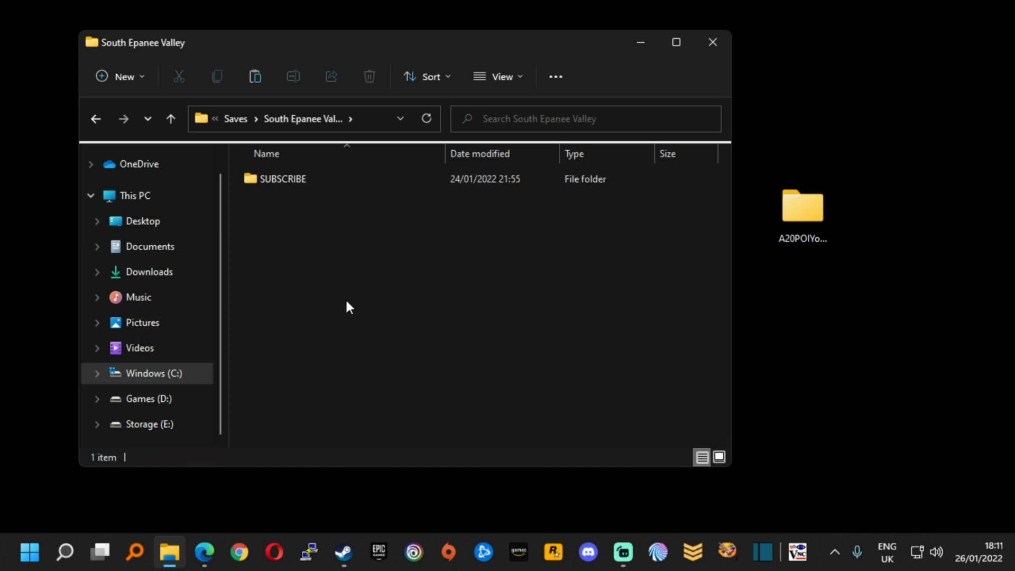
{"action": "mouse_move", "coordinate": [343, 283]}
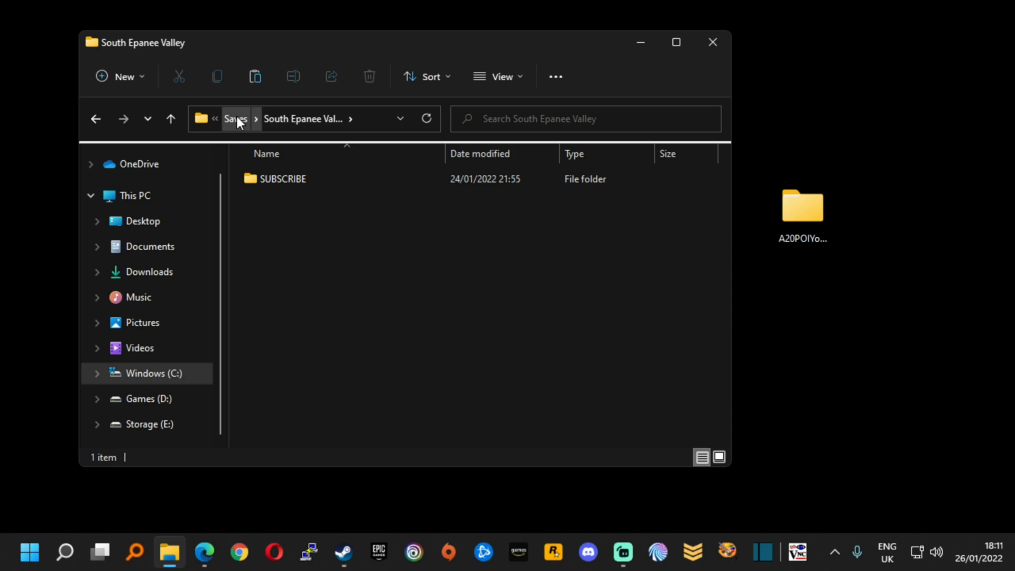
{"action": "left_click", "coordinate": [235, 118]}
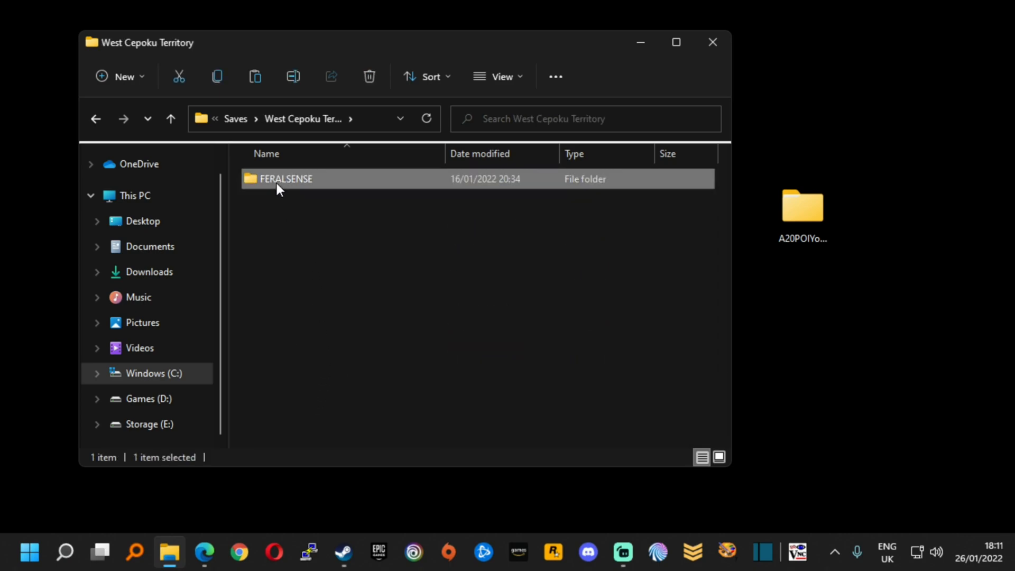
Step: Copy the FERALSENSE save folder and paste a backup onto the desktop
{"action": "right_click", "coordinate": [284, 178]}
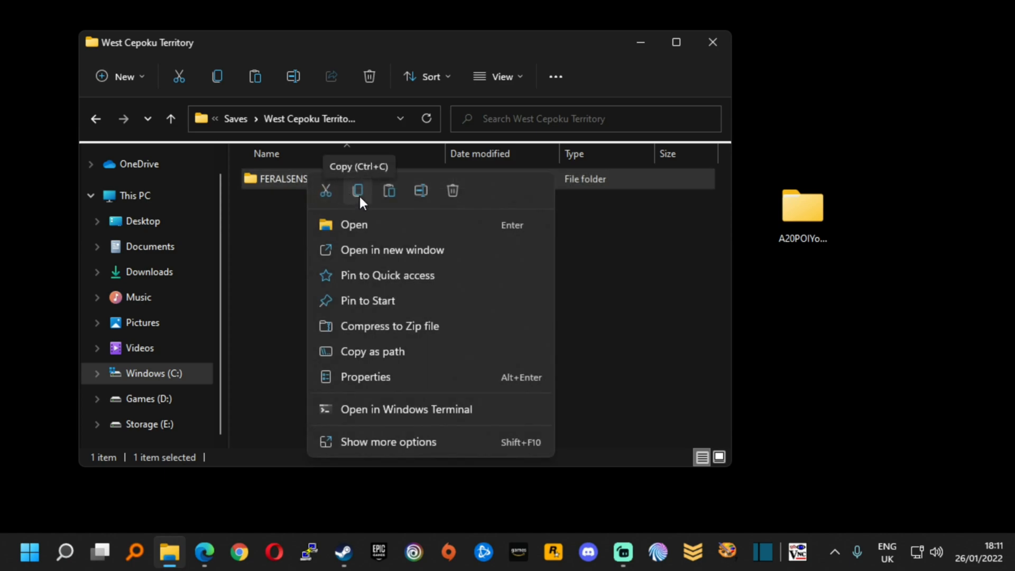
{"action": "mouse_move", "coordinate": [369, 444]}
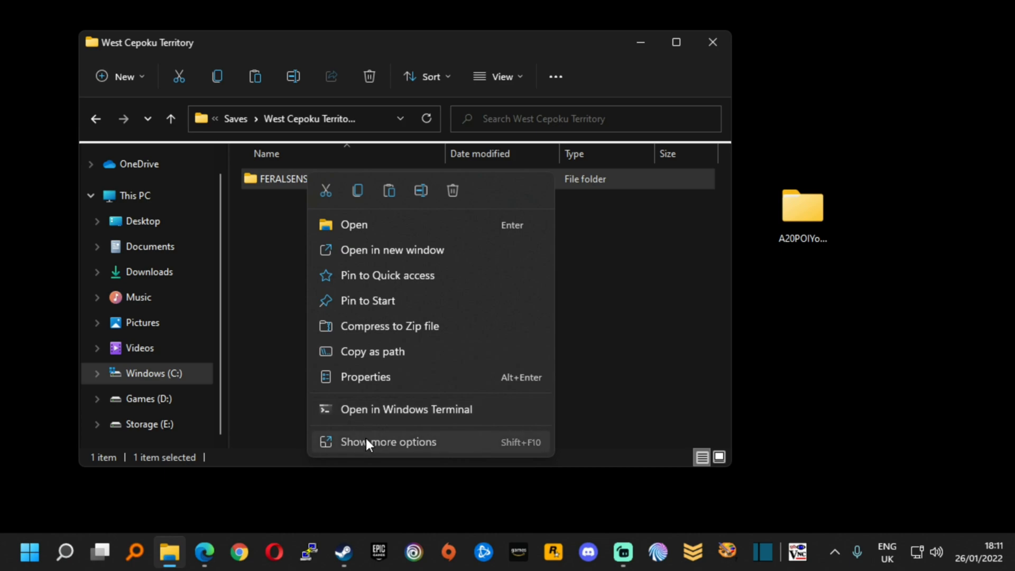
{"action": "left_click", "coordinate": [411, 333]}
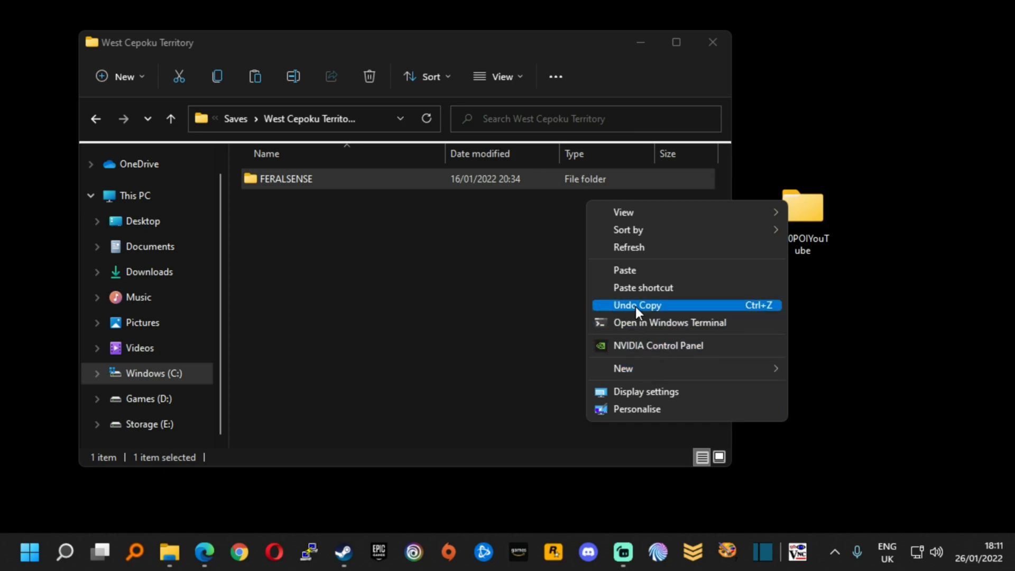
{"action": "left_click", "coordinate": [635, 304]}
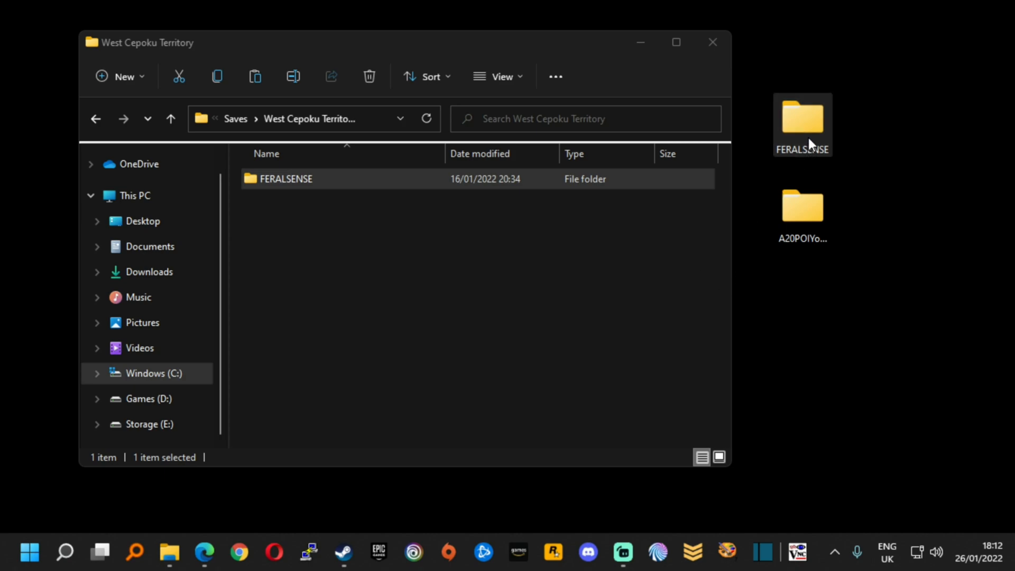
{"action": "mouse_move", "coordinate": [822, 181]}
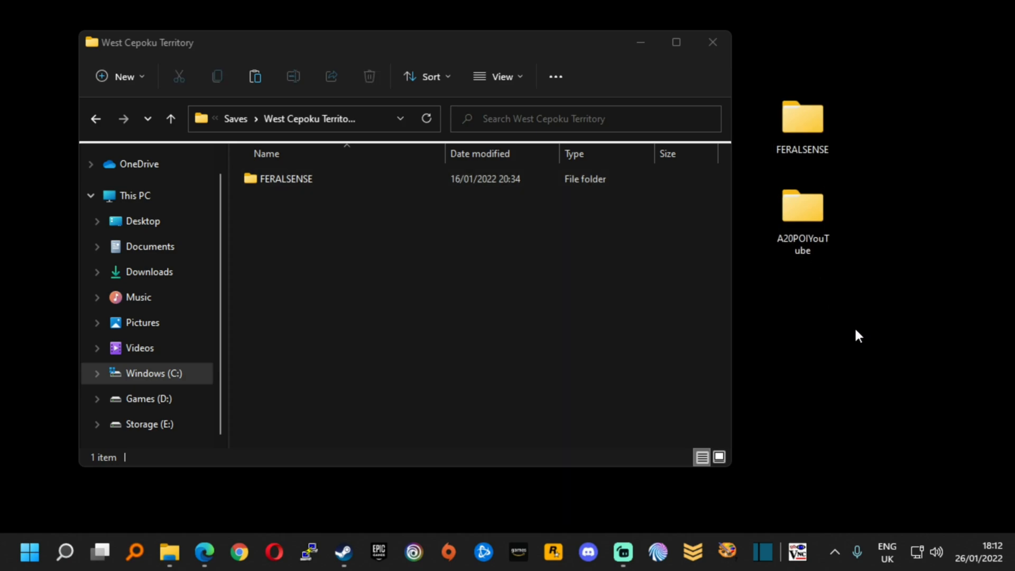
{"action": "mouse_move", "coordinate": [839, 304]}
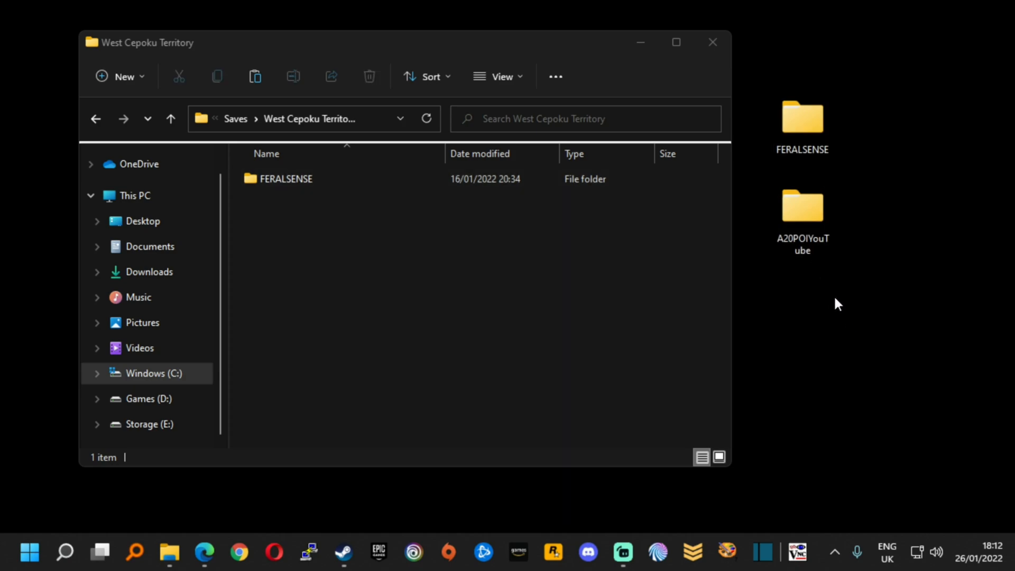
{"action": "mouse_move", "coordinate": [235, 119]}
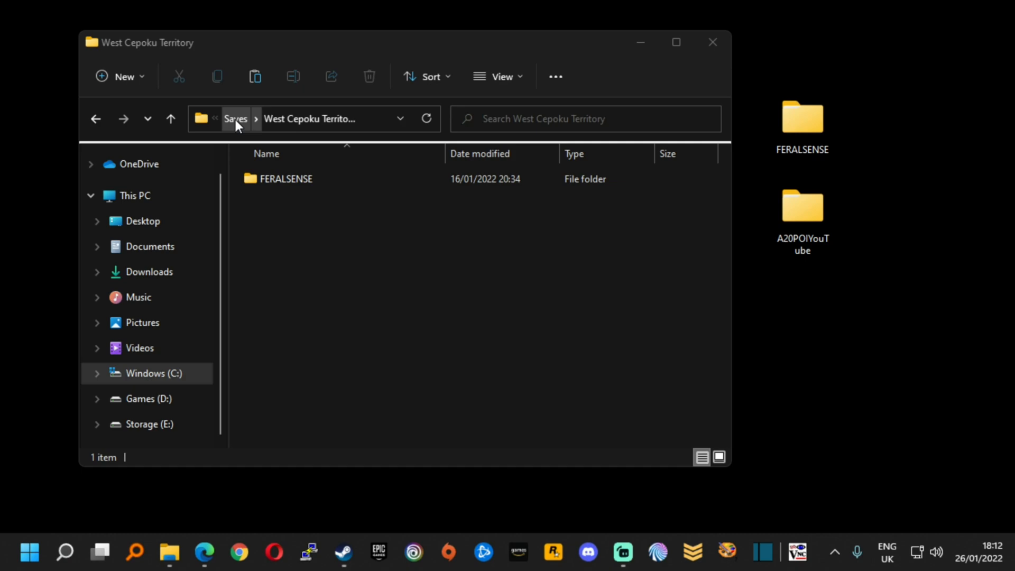
Step: Go up to Saves, enter A20POIS and look over the A20POIYouTube and A20POIthumbnails saves
{"action": "left_click", "coordinate": [234, 118]}
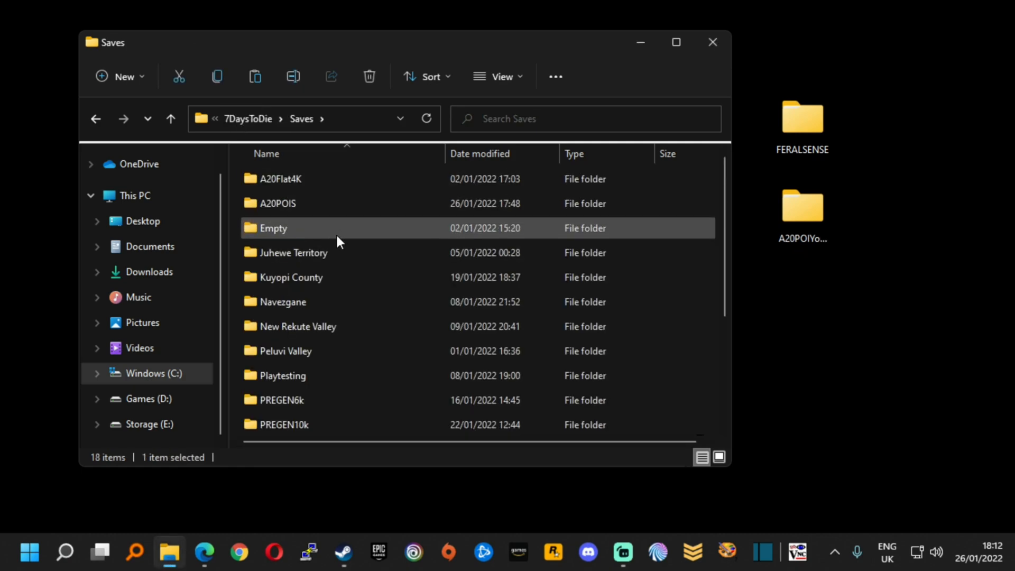
{"action": "left_click", "coordinate": [278, 203]}
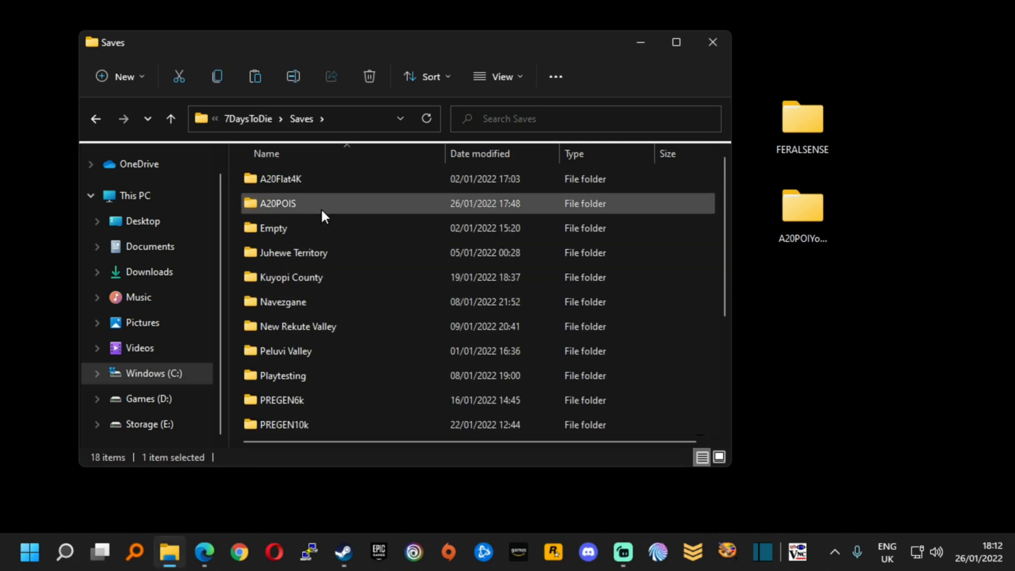
{"action": "double_click", "coordinate": [276, 203]}
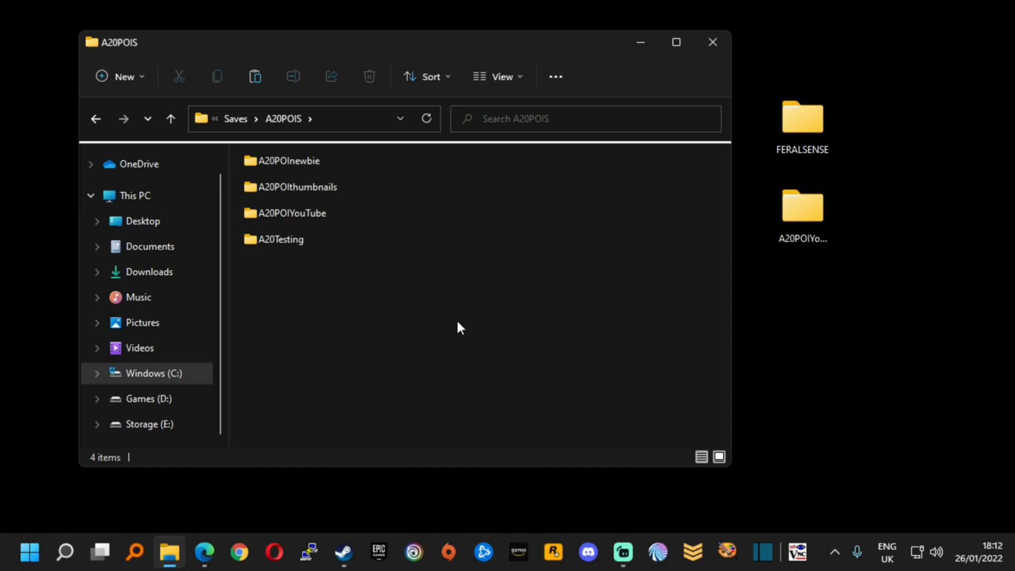
{"action": "left_click", "coordinate": [293, 212]}
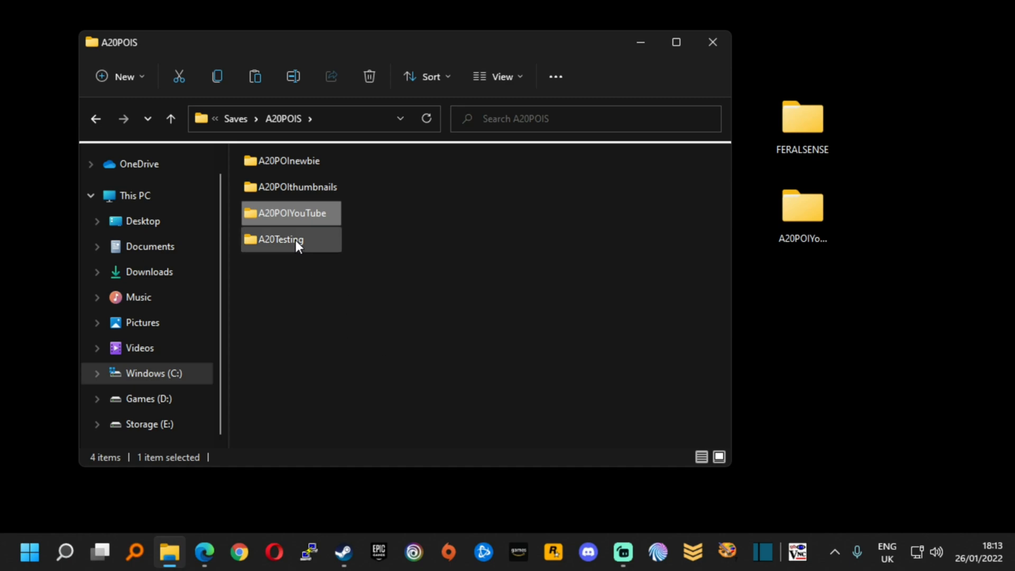
{"action": "left_click", "coordinate": [290, 186]}
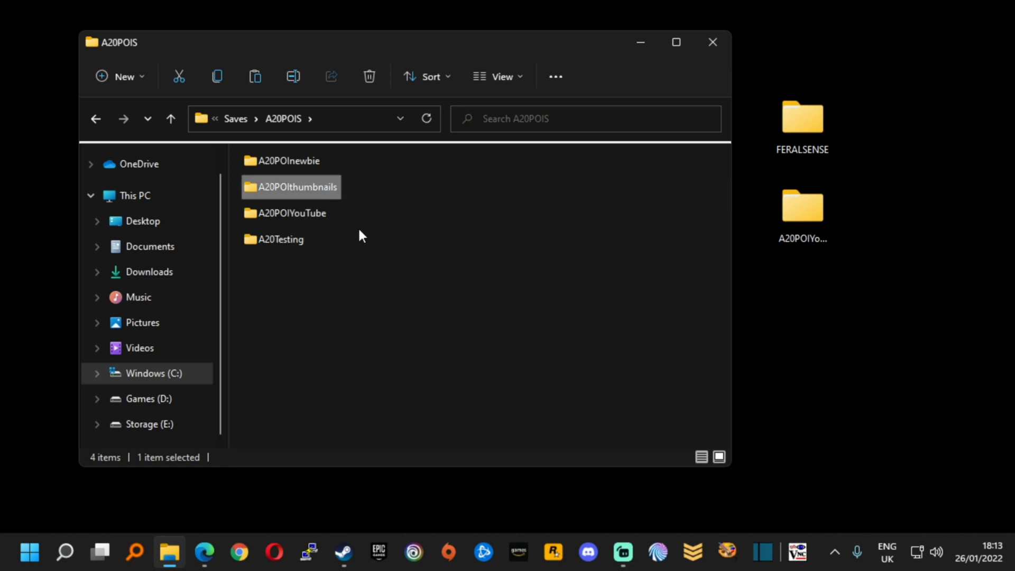
{"action": "mouse_move", "coordinate": [377, 299]}
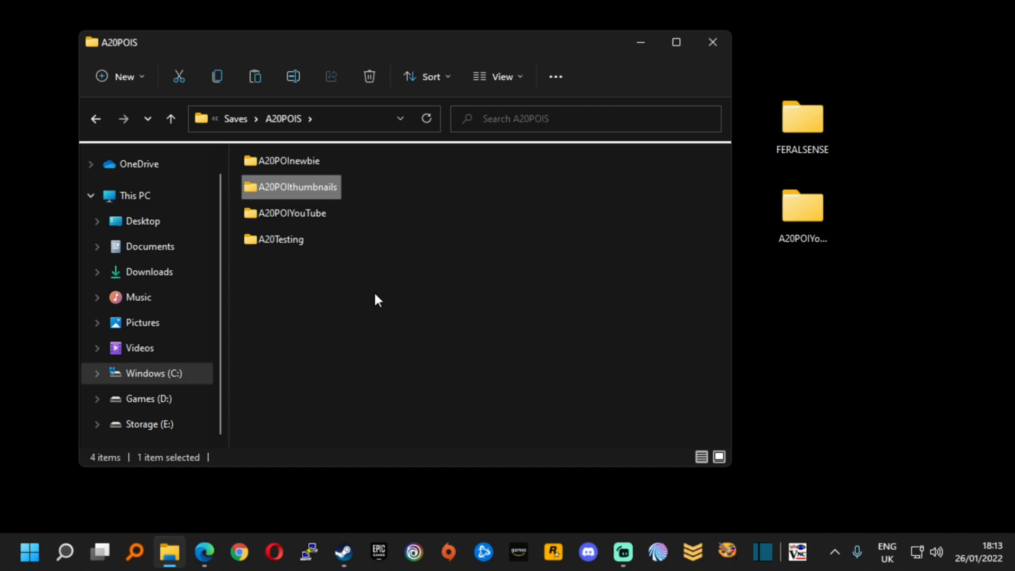
{"action": "mouse_move", "coordinate": [408, 293]}
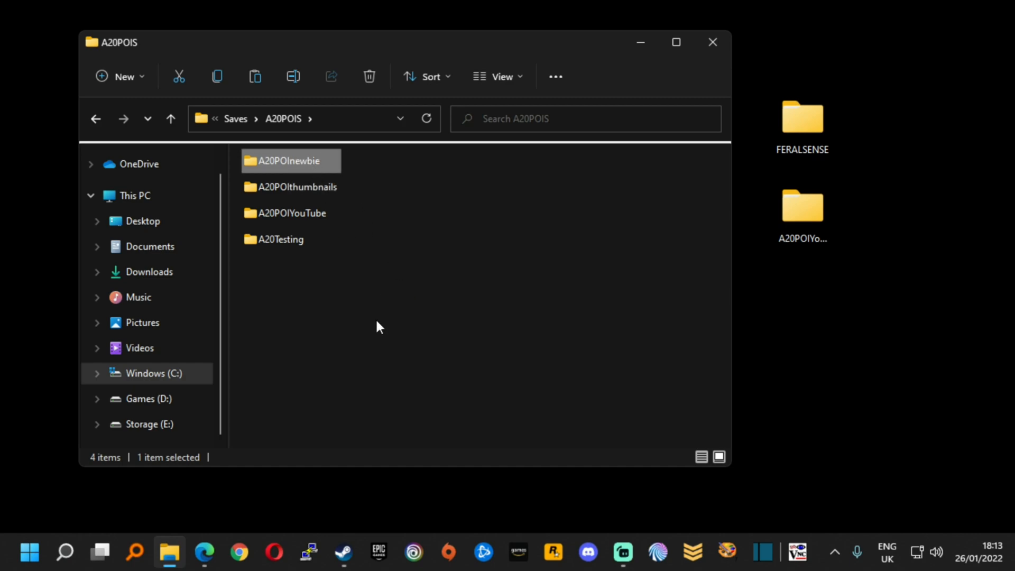
{"action": "mouse_move", "coordinate": [383, 330]}
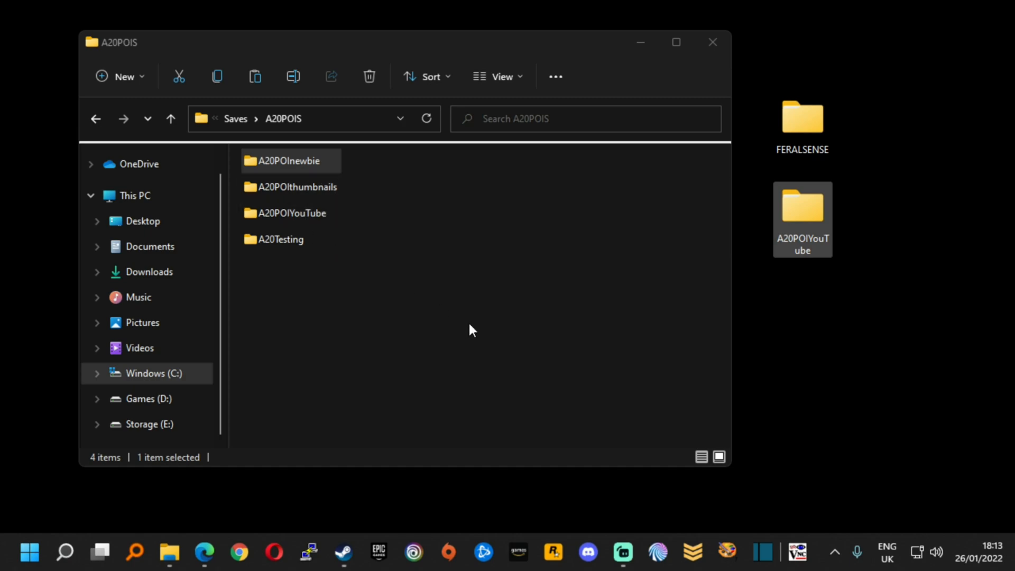
Step: Remove the A20POIYouTube save and paste the desktop backup back into A20POIS
{"action": "left_click", "coordinate": [289, 213]}
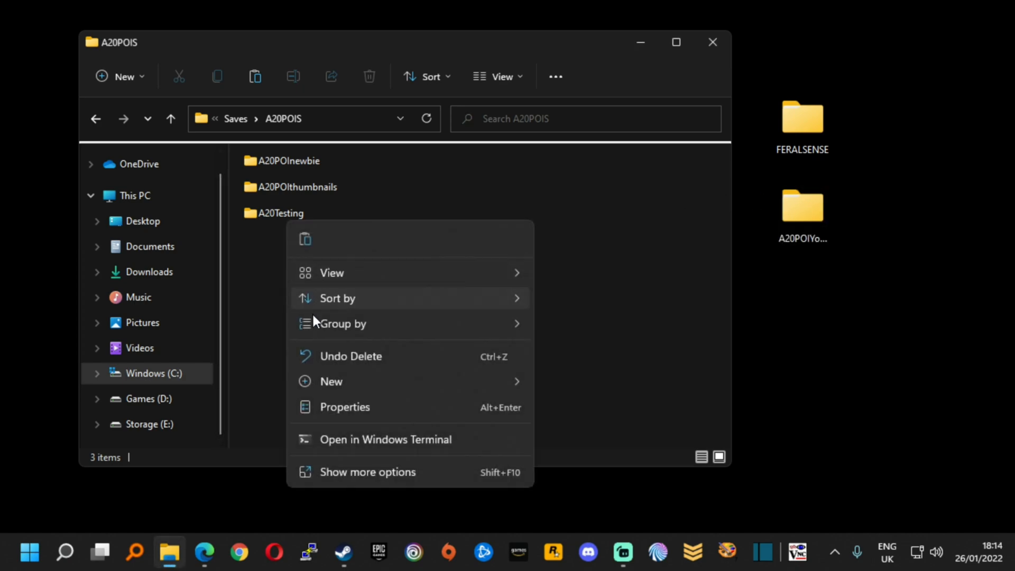
{"action": "left_click", "coordinate": [351, 355]}
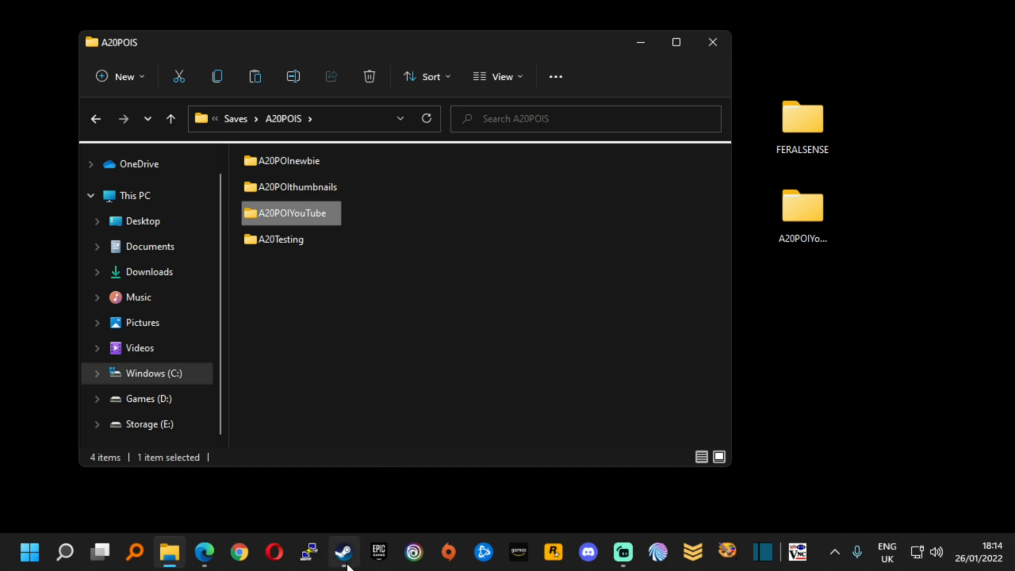
Step: Launch 7 Days to Die from the Steam library, confirming play without its launcher
{"action": "left_click", "coordinate": [343, 552]}
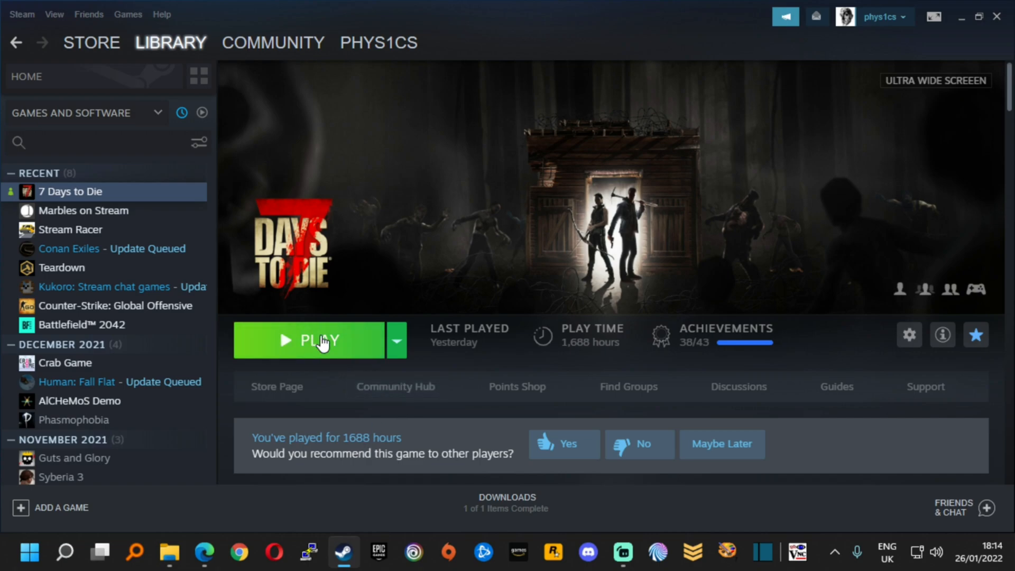
{"action": "left_click", "coordinate": [319, 341]}
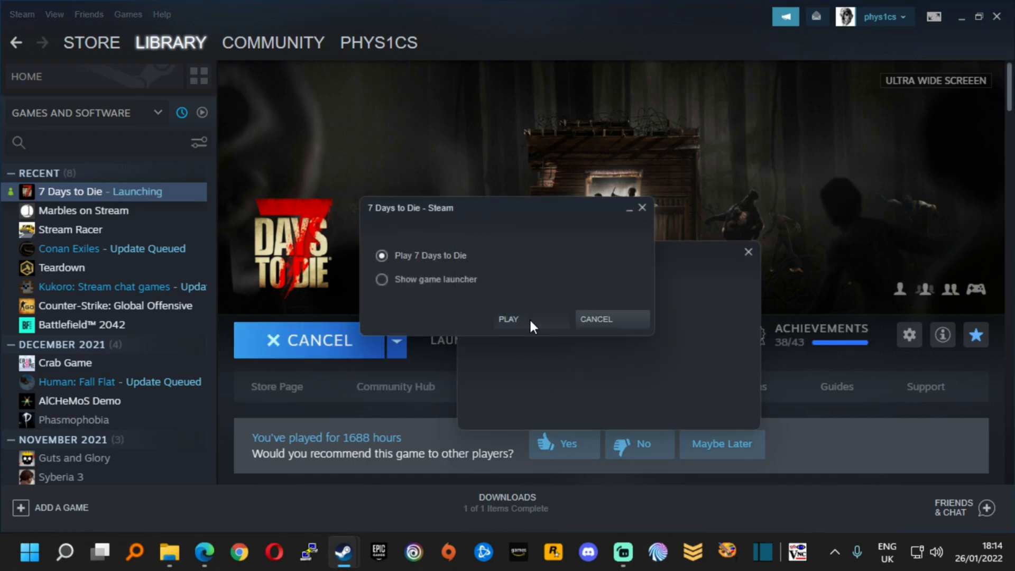
{"action": "left_click", "coordinate": [509, 319]}
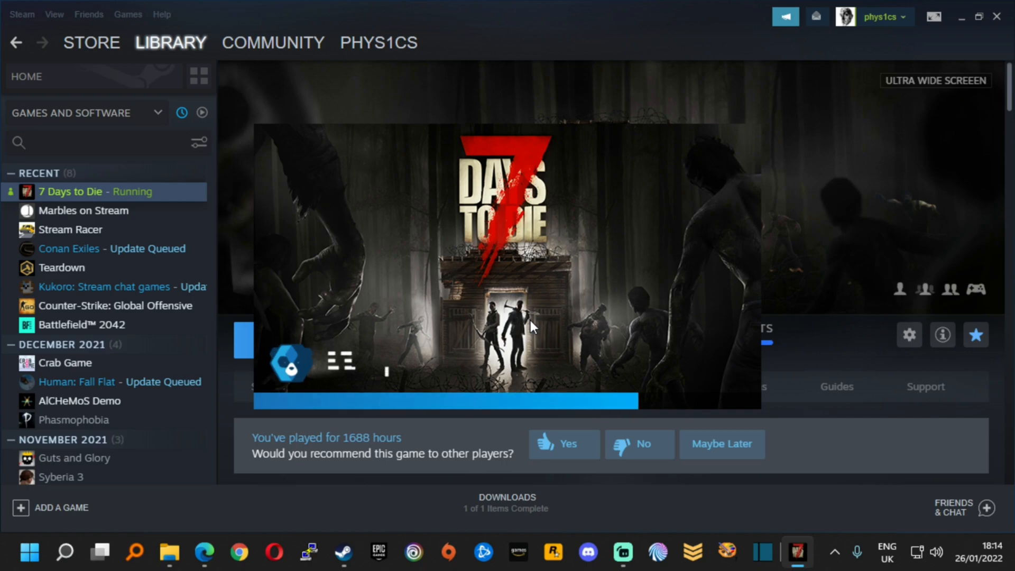